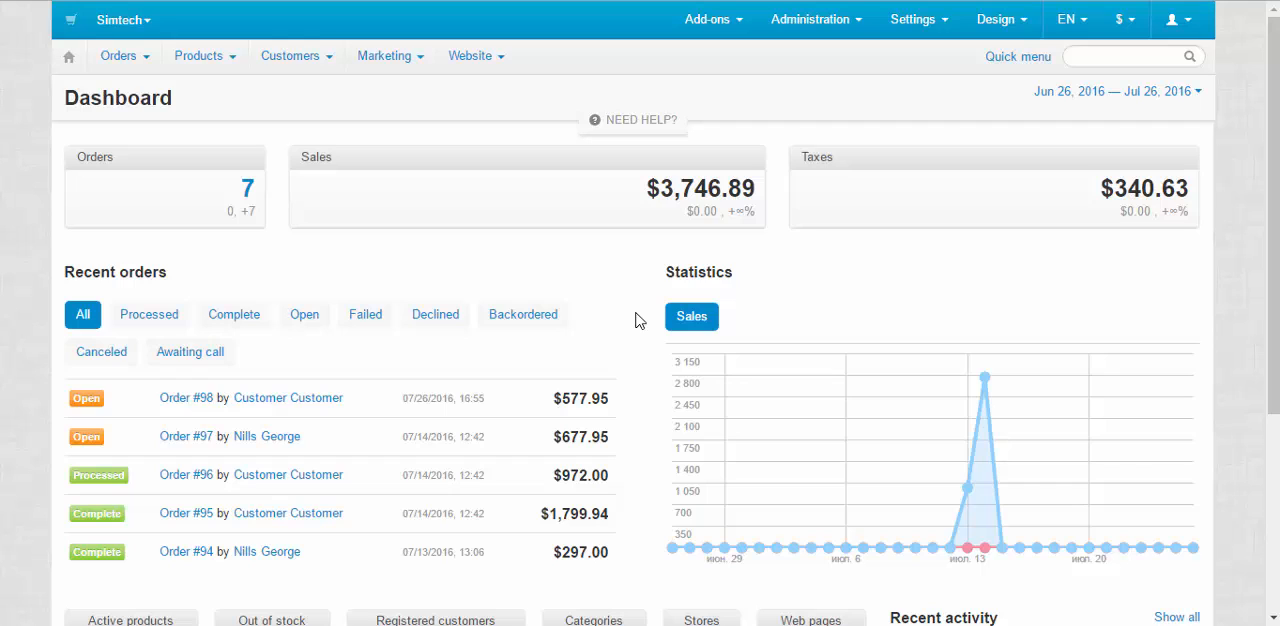
{"action": "mouse_move", "coordinate": [726, 181]}
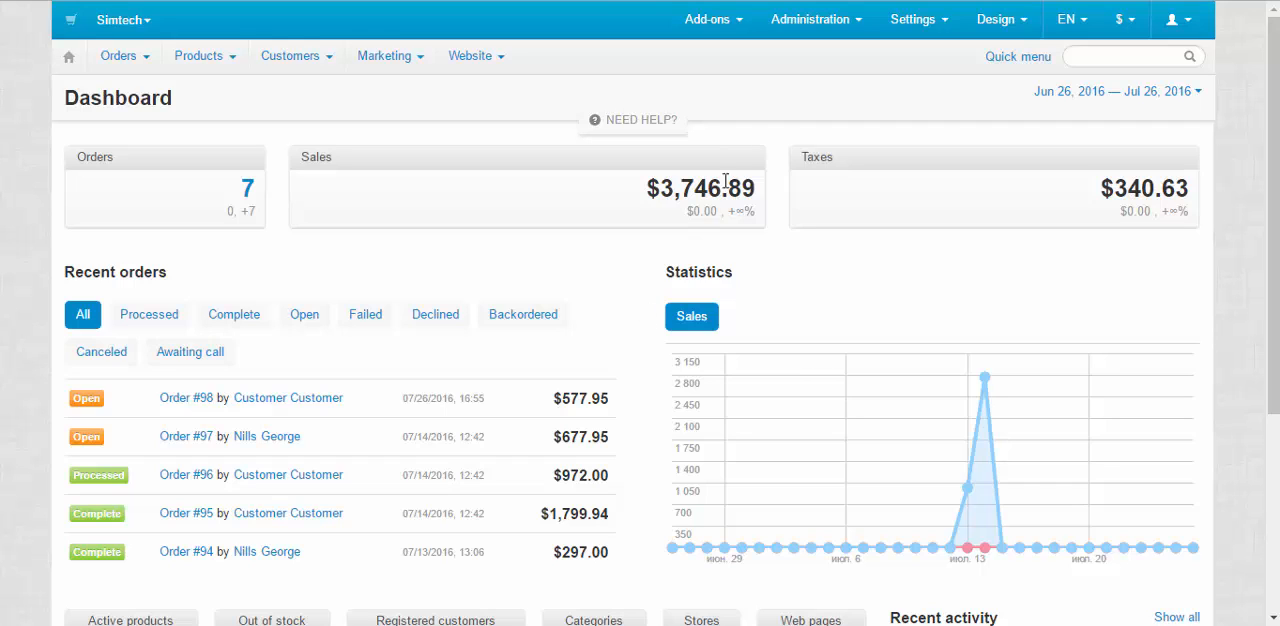
Step: Open Manage add-ons and scroll to the active PayPal payments add-on
{"action": "left_click", "coordinate": [709, 19]}
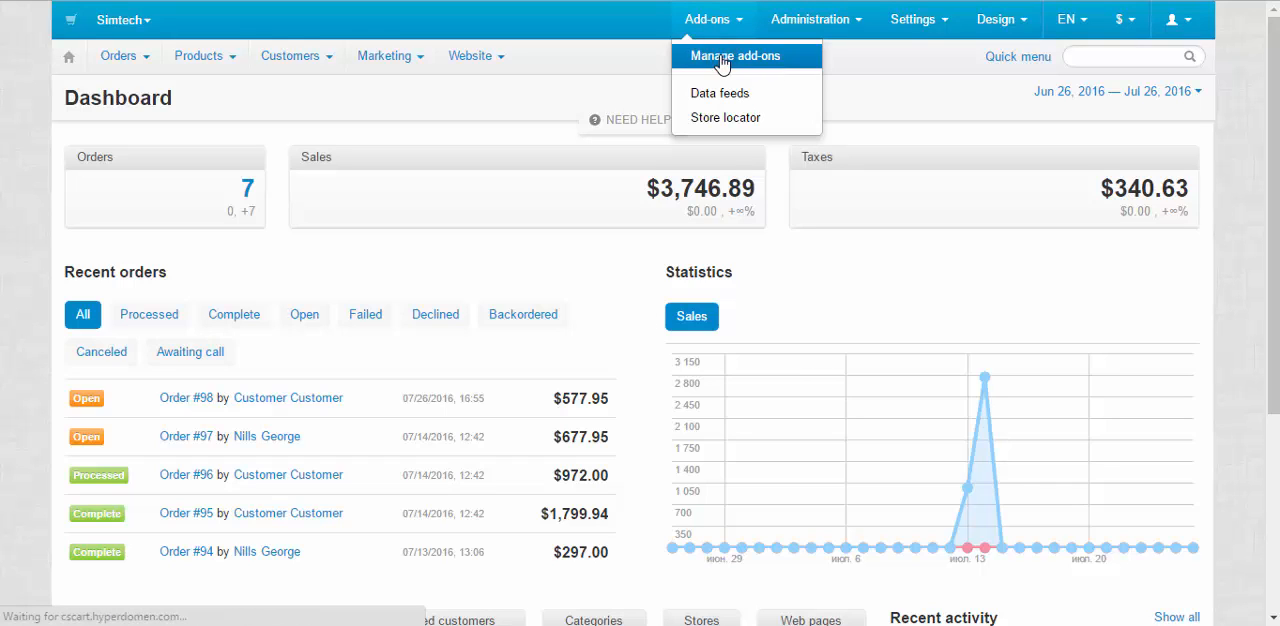
{"action": "left_click", "coordinate": [734, 55]}
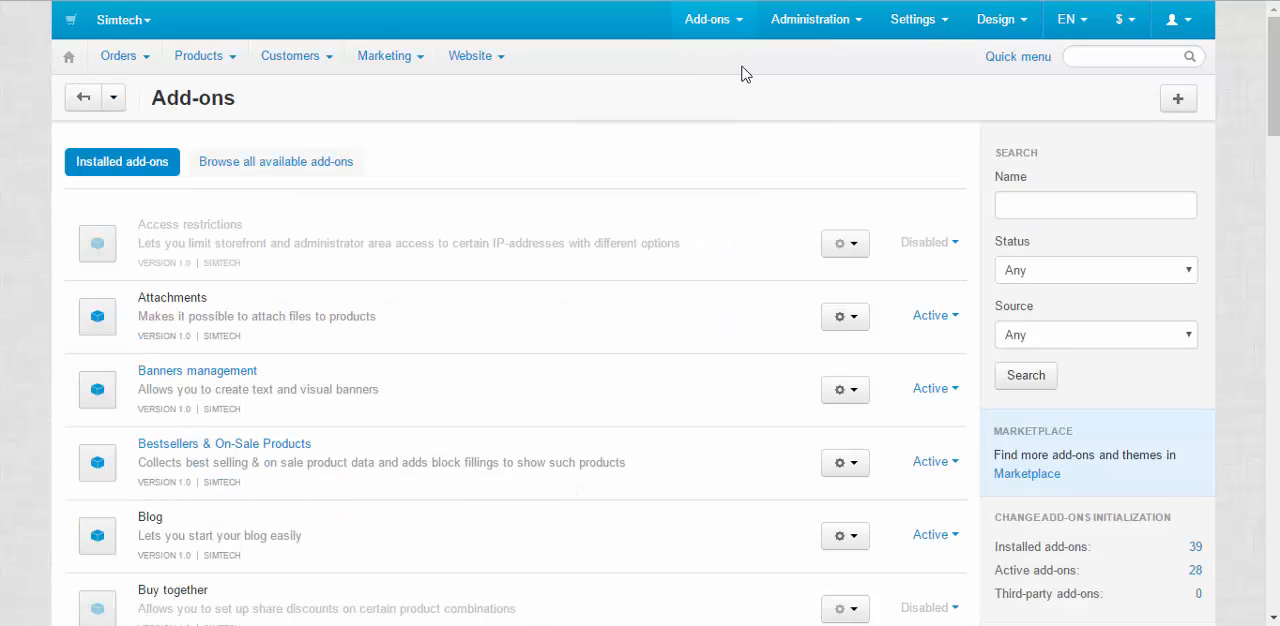
{"action": "scroll", "scroll_direction": "down", "scroll_amount": 3}
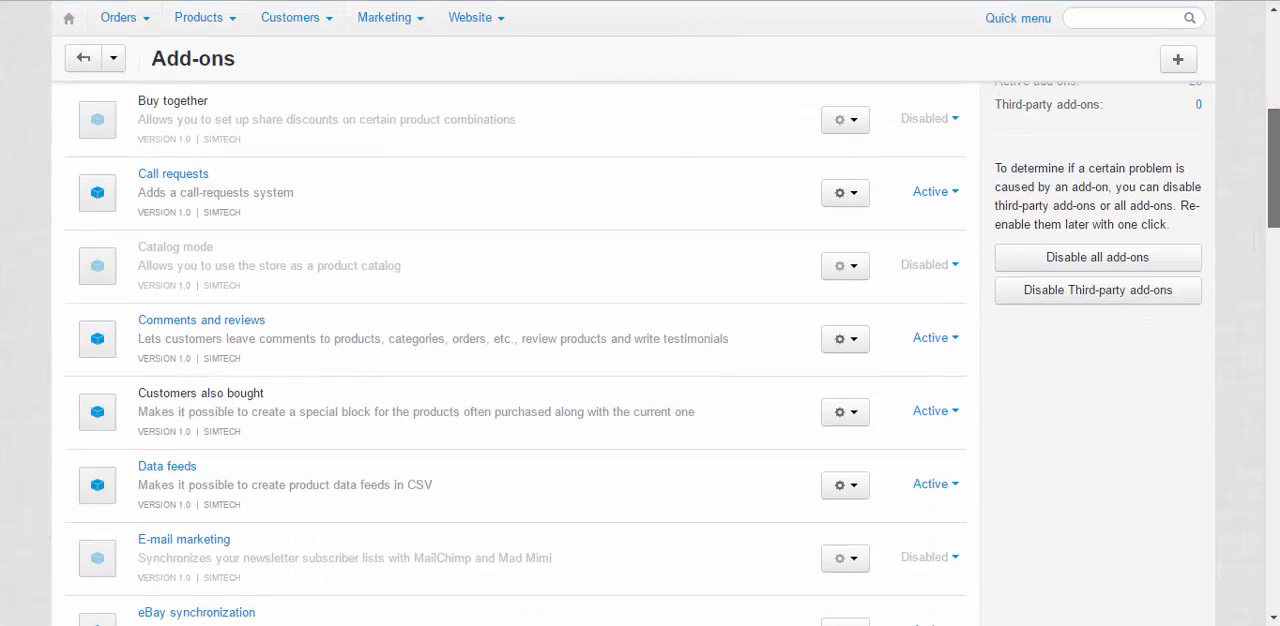
{"action": "scroll", "scroll_direction": "down", "scroll_amount": 3}
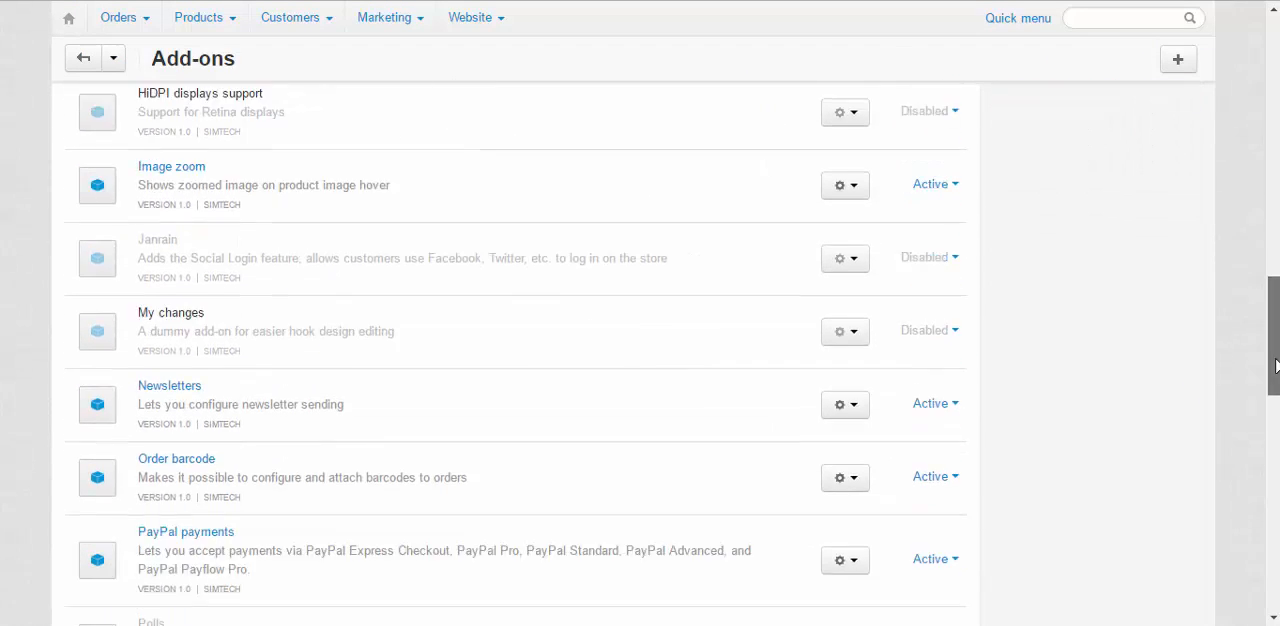
{"action": "scroll", "scroll_direction": "down", "scroll_amount": 3}
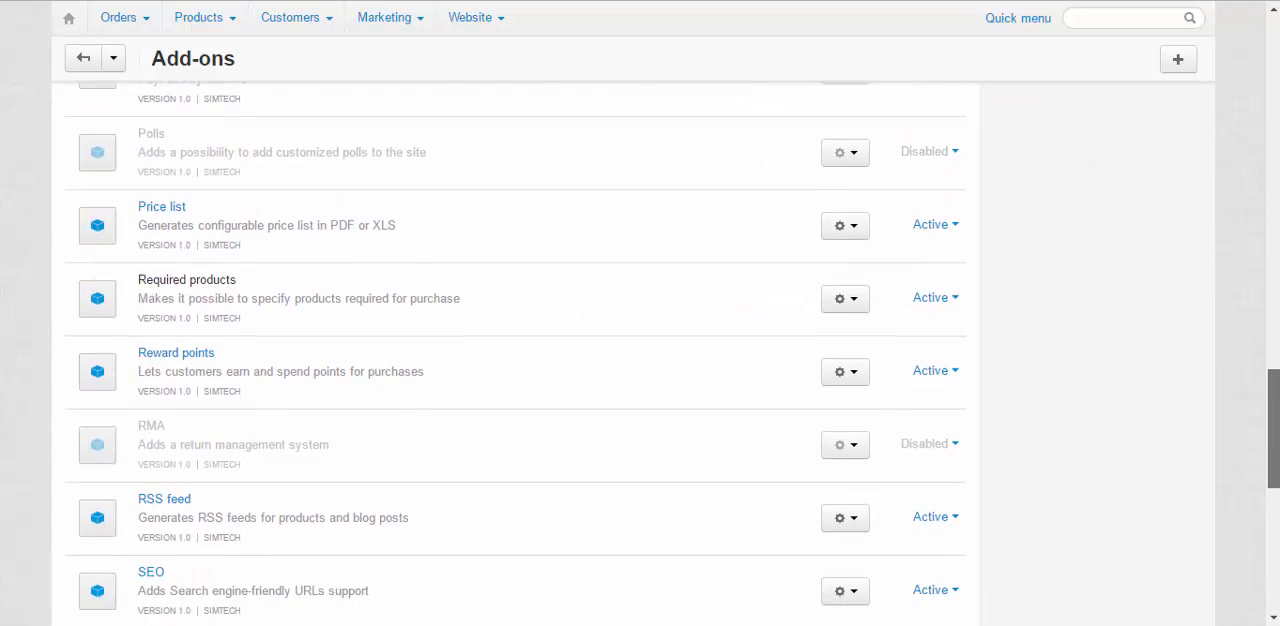
{"action": "scroll", "scroll_direction": "up", "scroll_amount": 3}
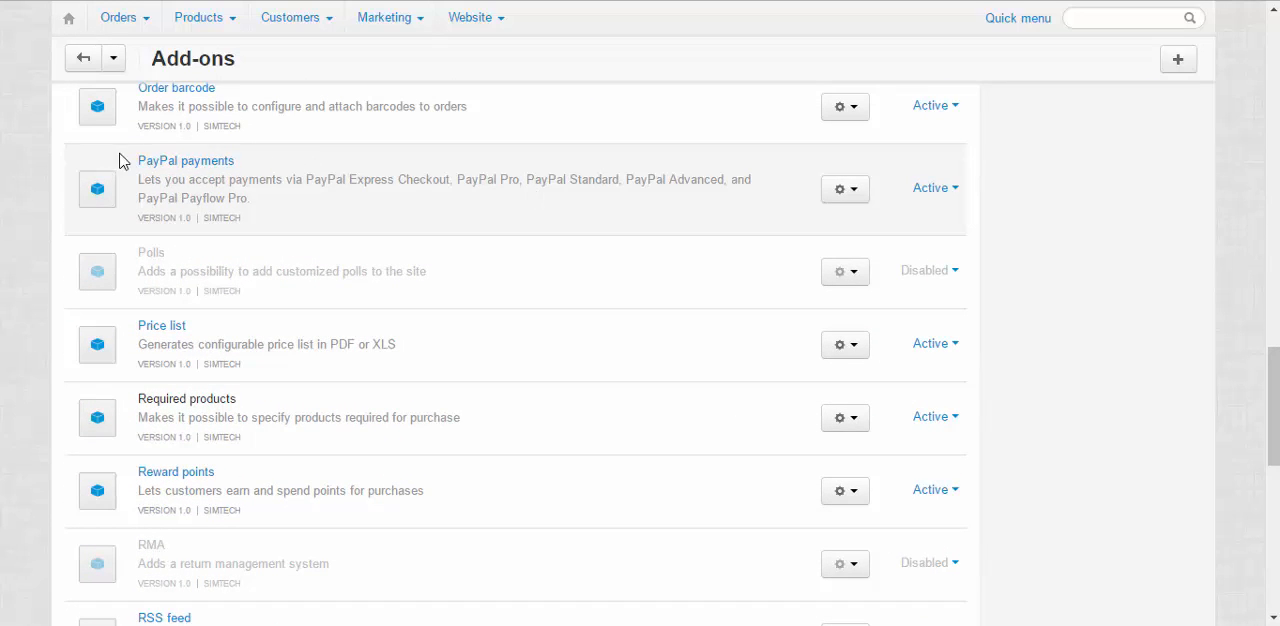
{"action": "left_click", "coordinate": [186, 160]}
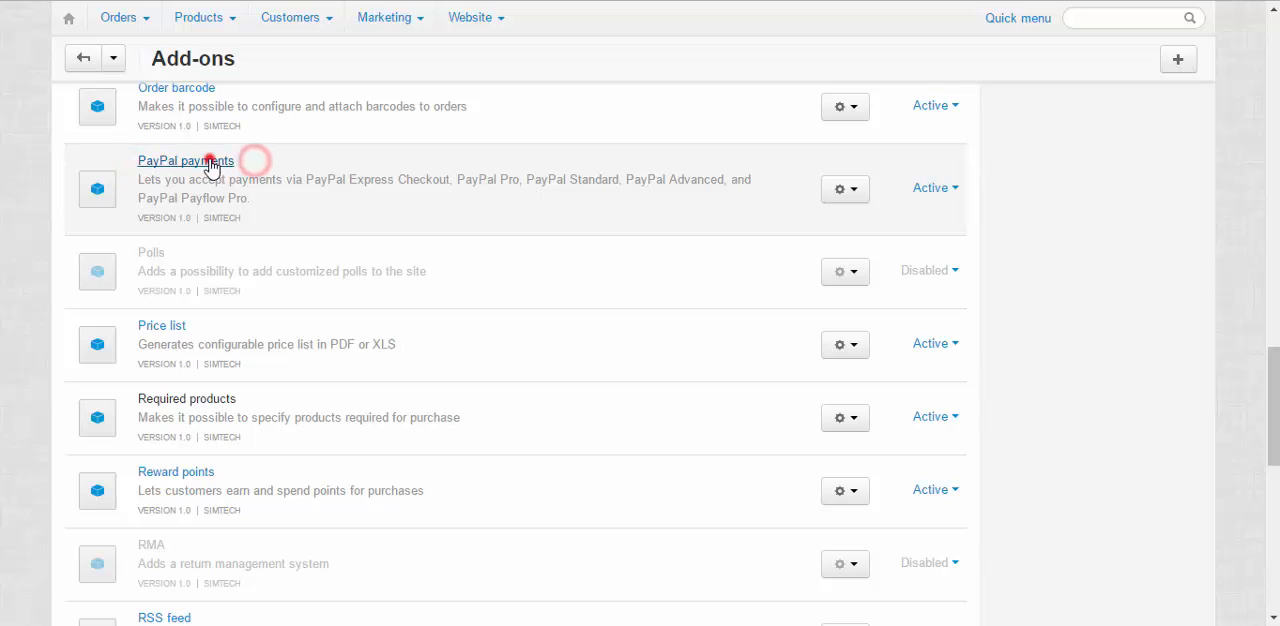
{"action": "left_click", "coordinate": [186, 161]}
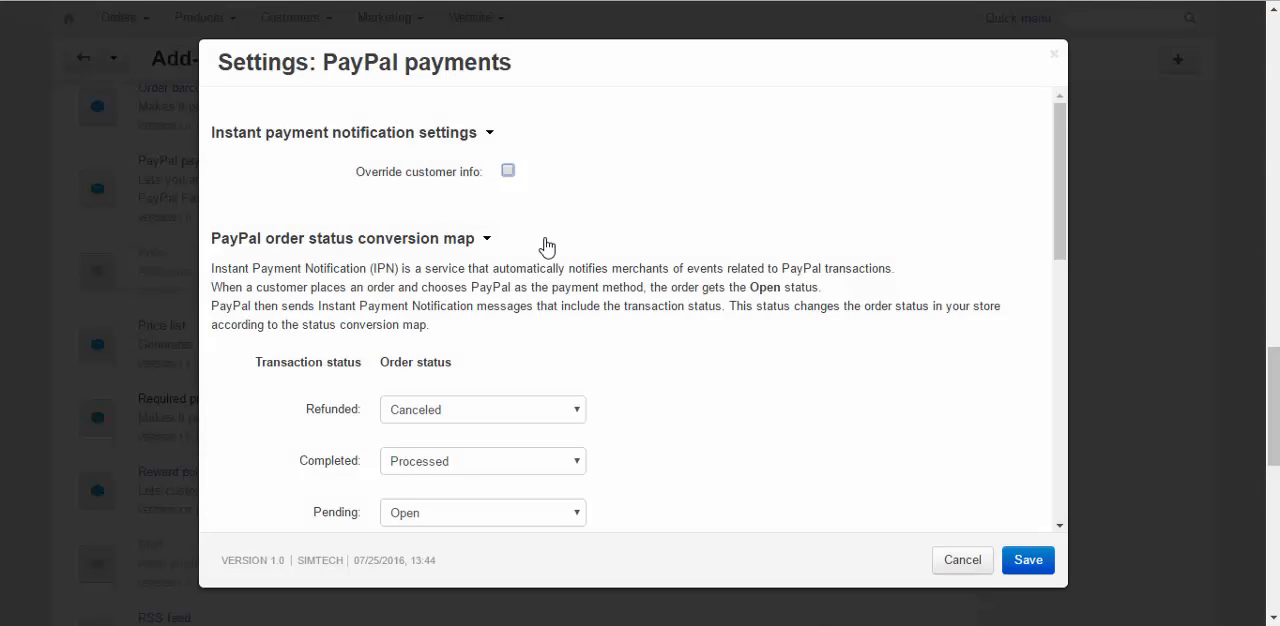
{"action": "scroll", "scroll_direction": "down", "scroll_amount": 3}
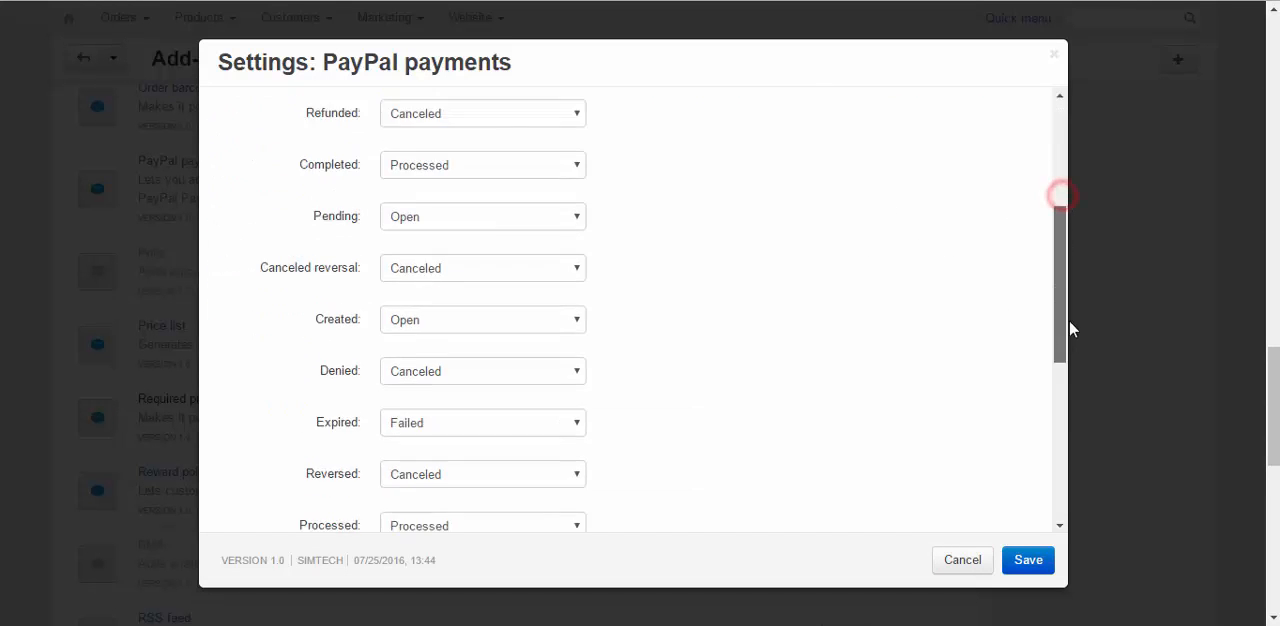
{"action": "scroll", "scroll_direction": "down", "scroll_amount": 3}
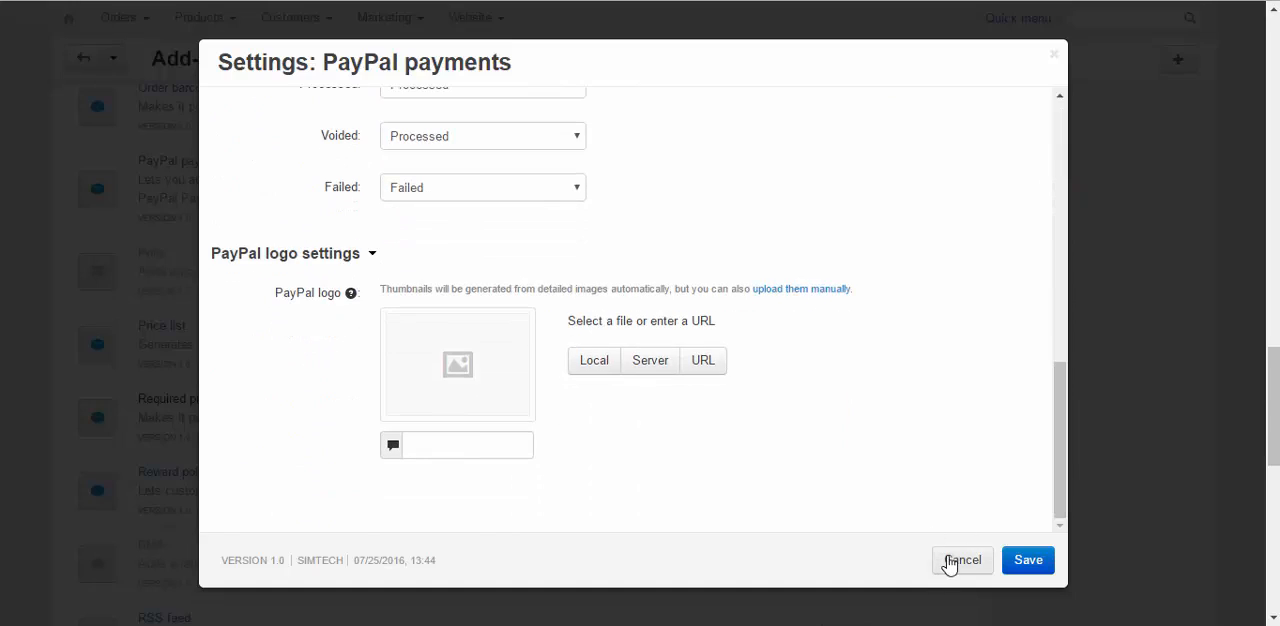
{"action": "left_click", "coordinate": [961, 560]}
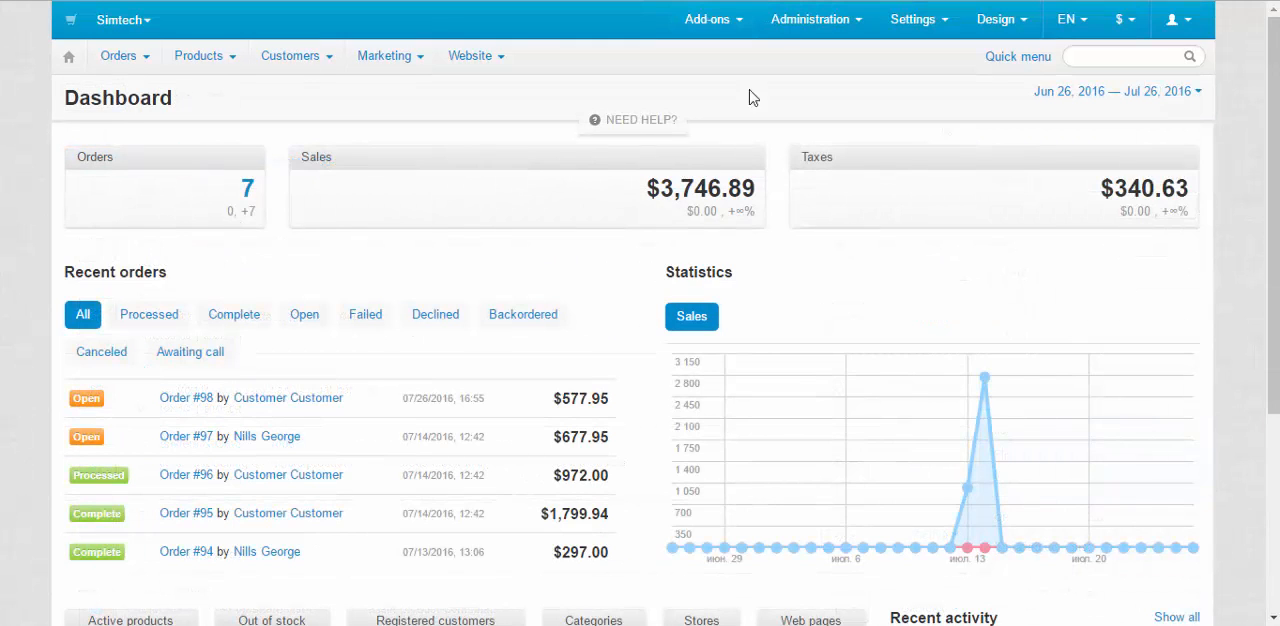
Step: Open Administration > Payment methods and begin adding a new payment method
{"action": "left_click", "coordinate": [810, 19]}
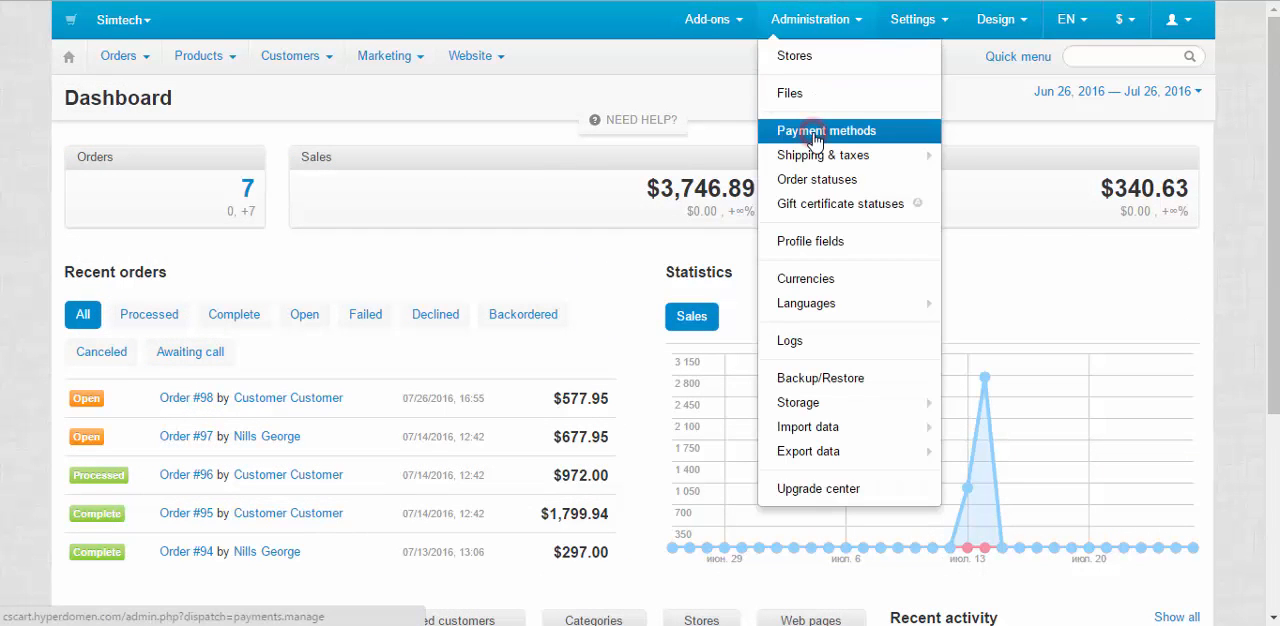
{"action": "left_click", "coordinate": [825, 130]}
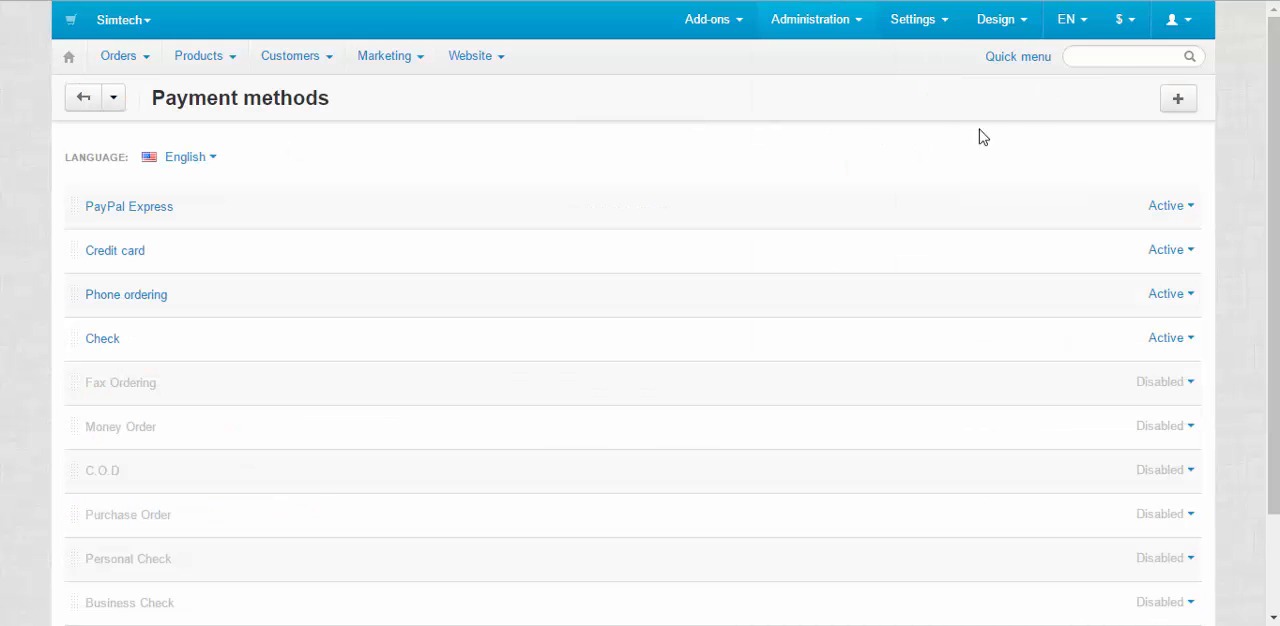
{"action": "left_click", "coordinate": [1177, 98]}
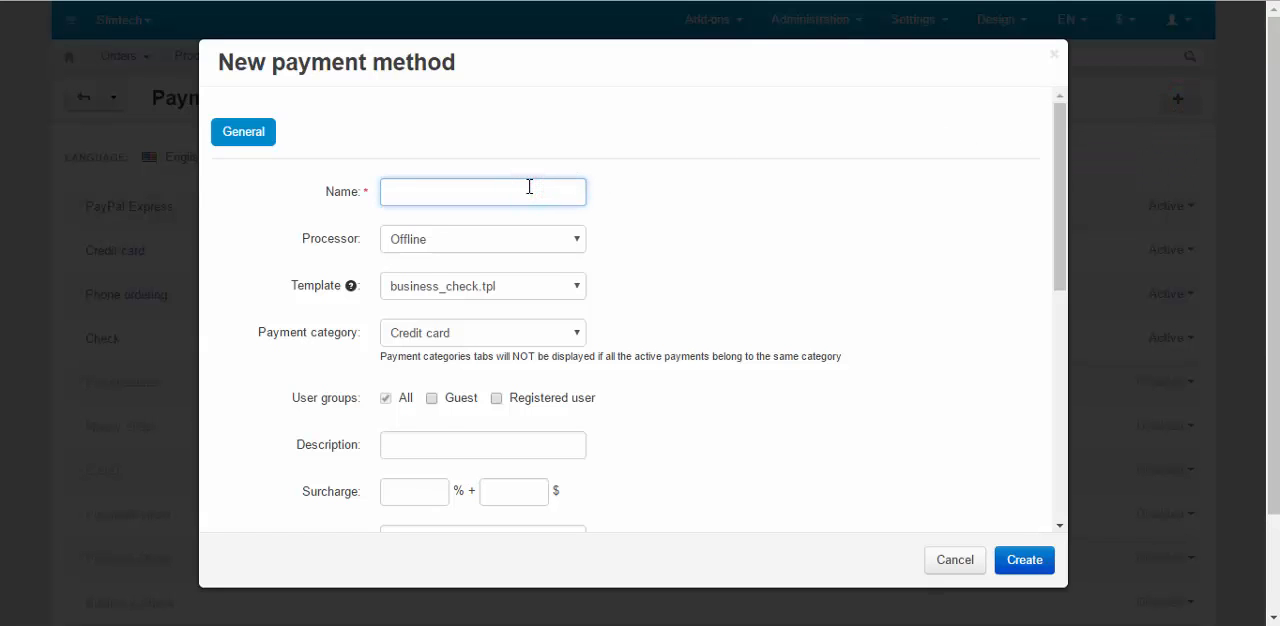
Step: Name the method PayPal Pro, with PayPal Pro processor and Internet Payments category
{"action": "type", "text": "PayPal Pr"}
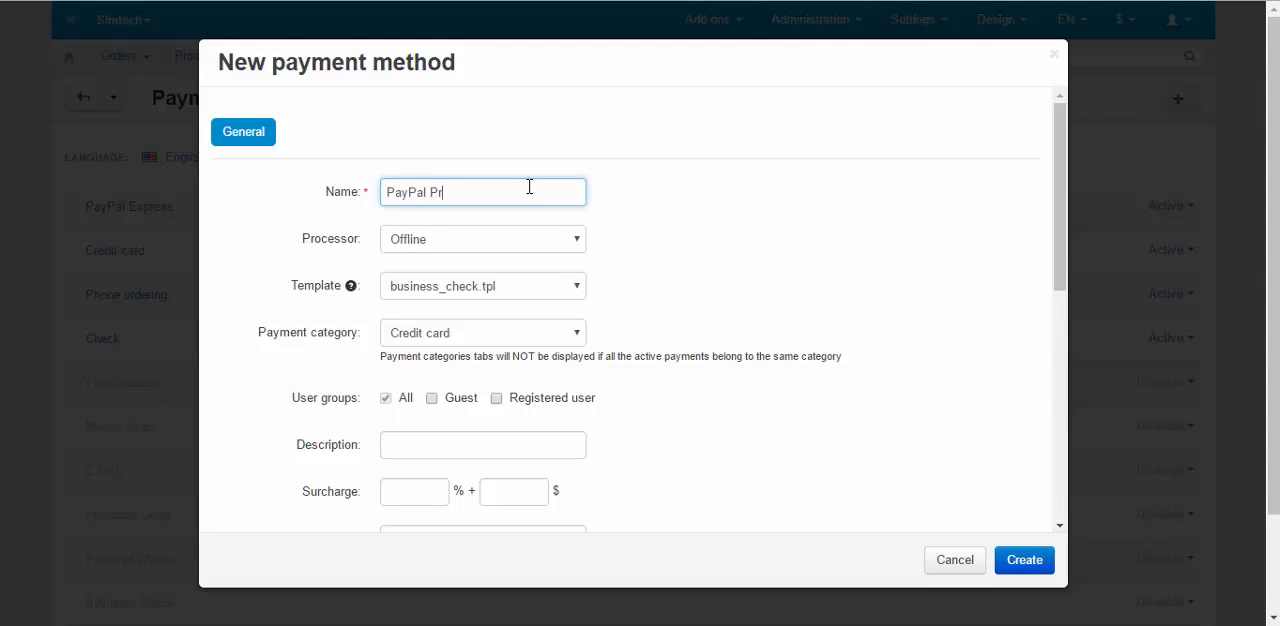
{"action": "left_click", "coordinate": [482, 239]}
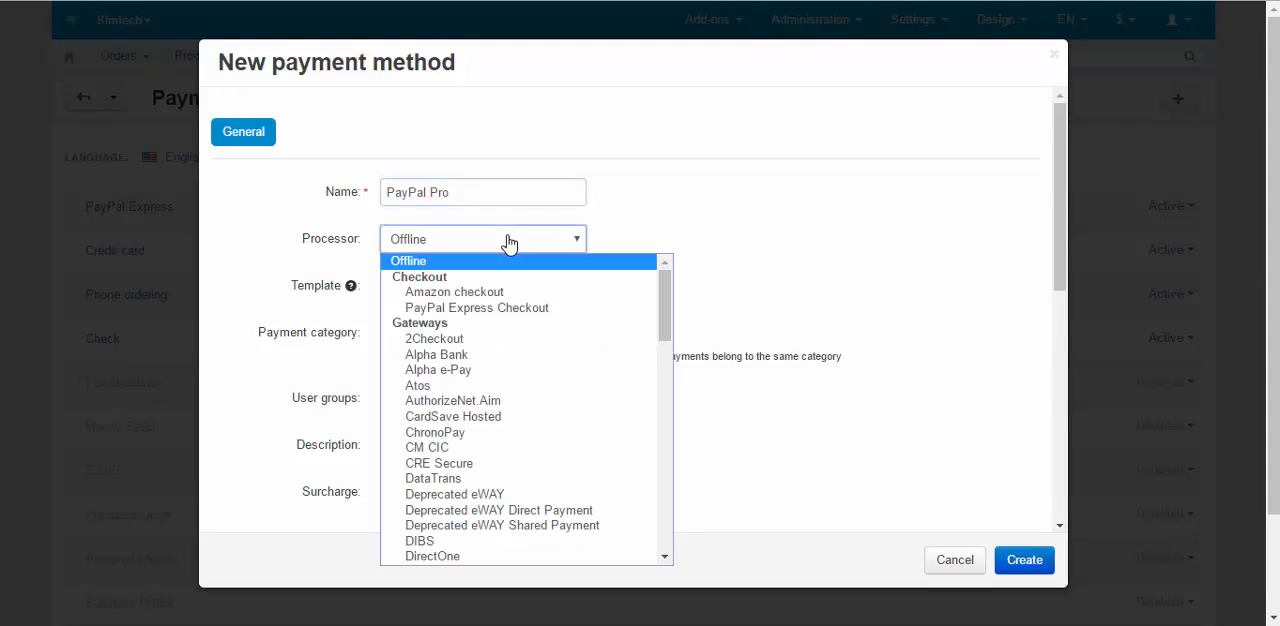
{"action": "scroll", "scroll_direction": "down", "scroll_amount": 3}
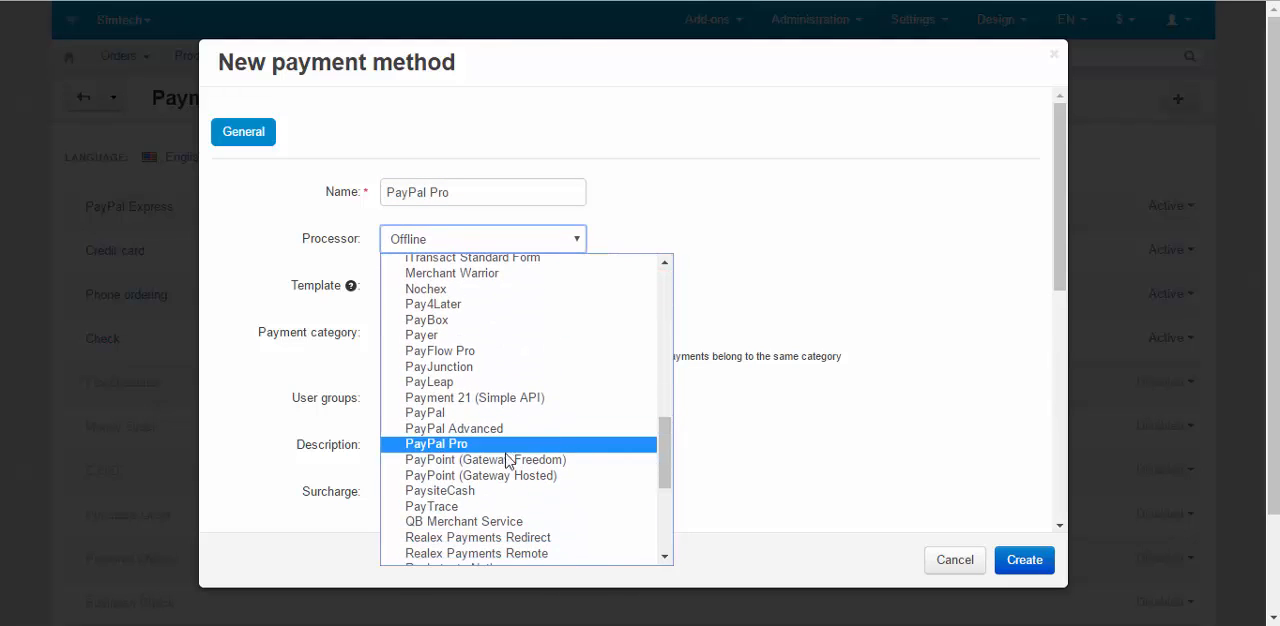
{"action": "left_click", "coordinate": [436, 443]}
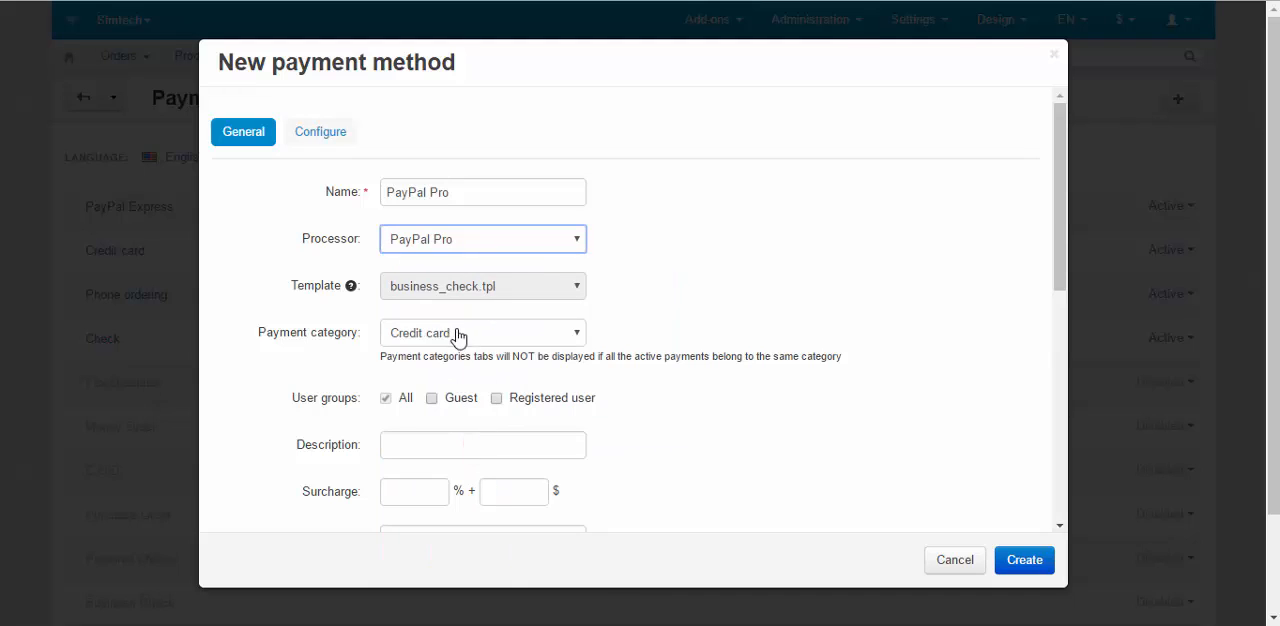
{"action": "left_click", "coordinate": [482, 332]}
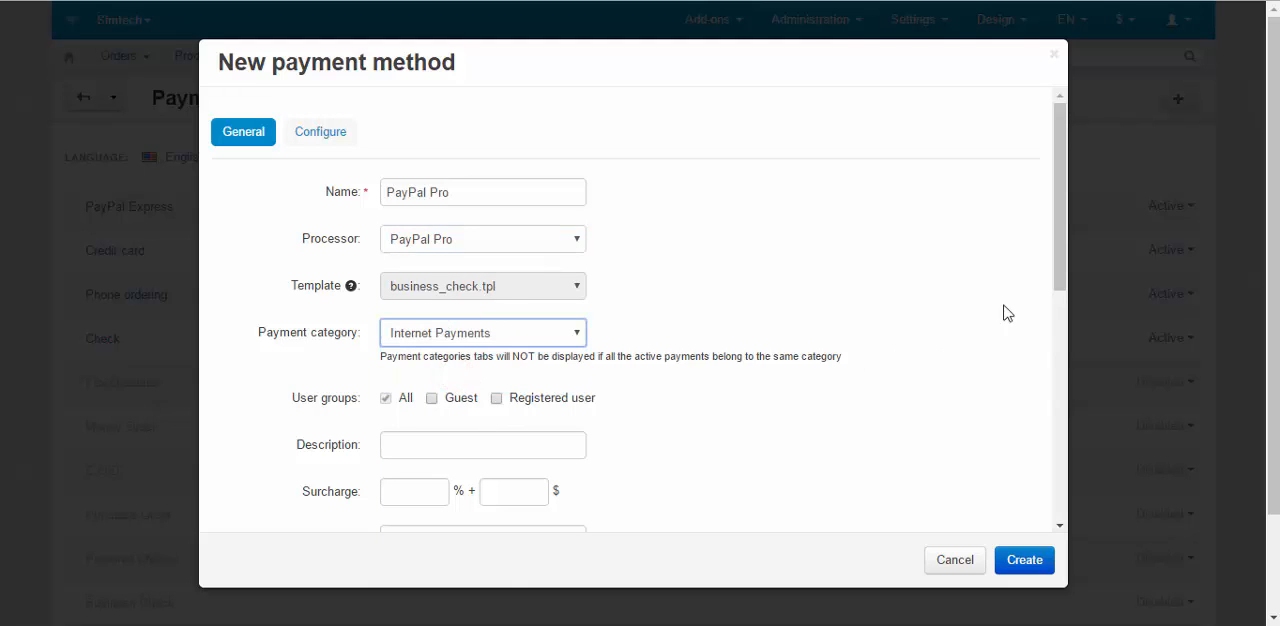
{"action": "scroll", "scroll_direction": "down", "scroll_amount": 3}
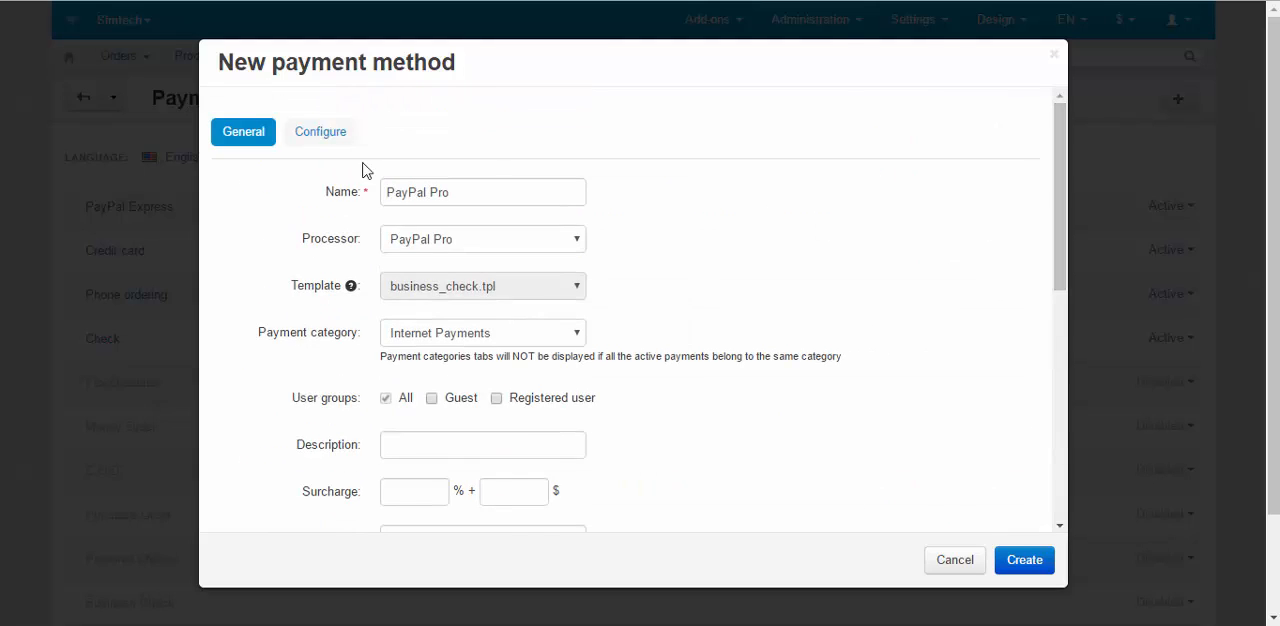
{"action": "left_click", "coordinate": [320, 131]}
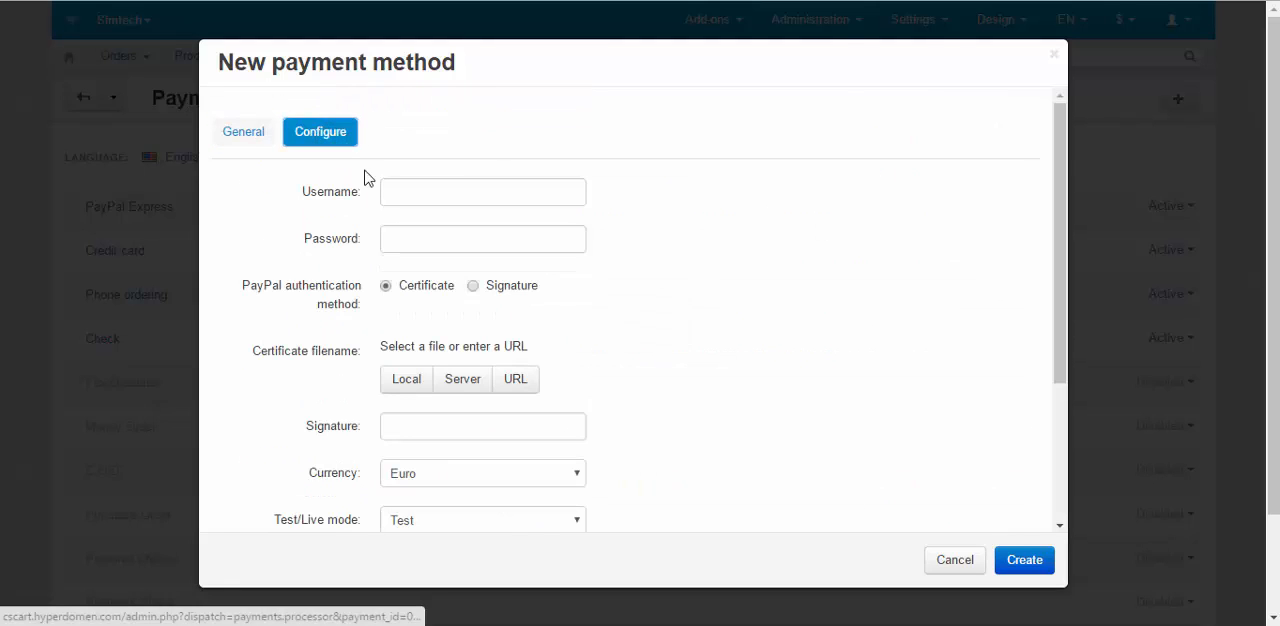
{"action": "type", "text": "Sel"}
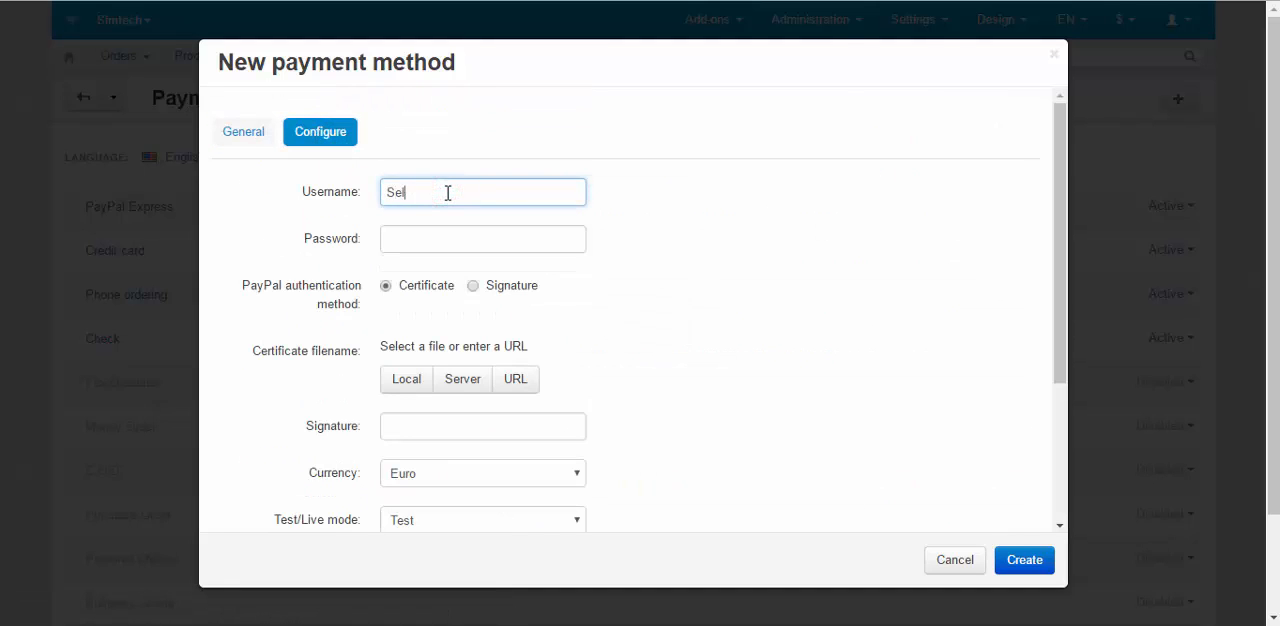
{"action": "left_click", "coordinate": [483, 238]}
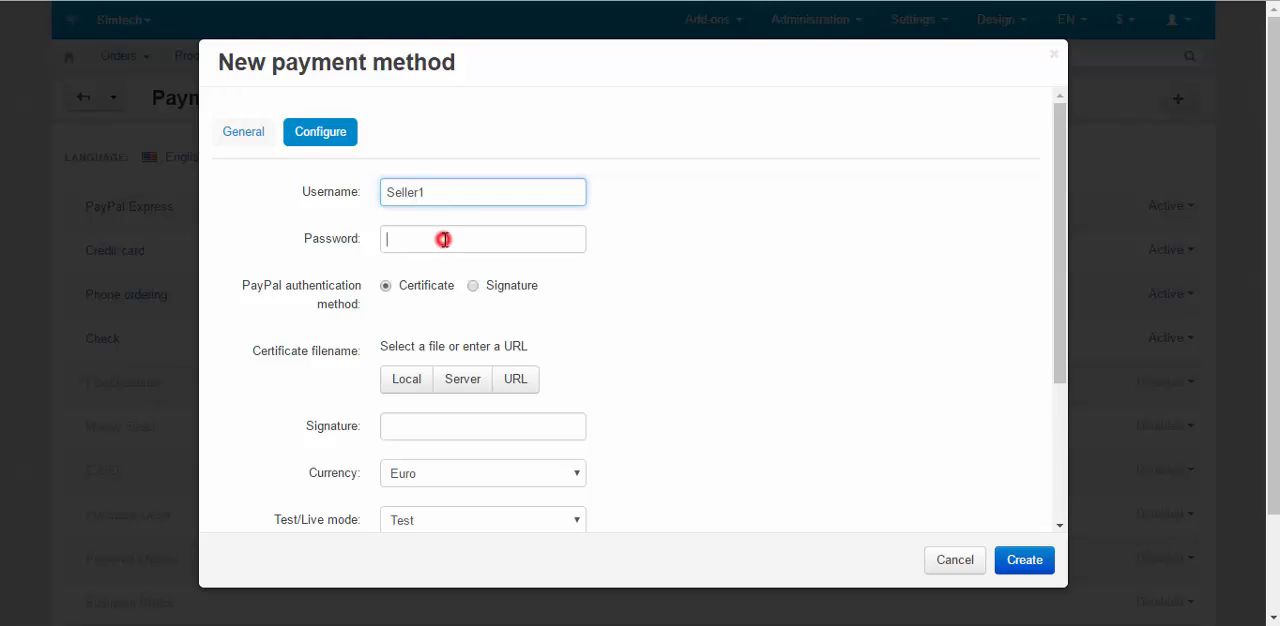
{"action": "type", "text": "seller"}
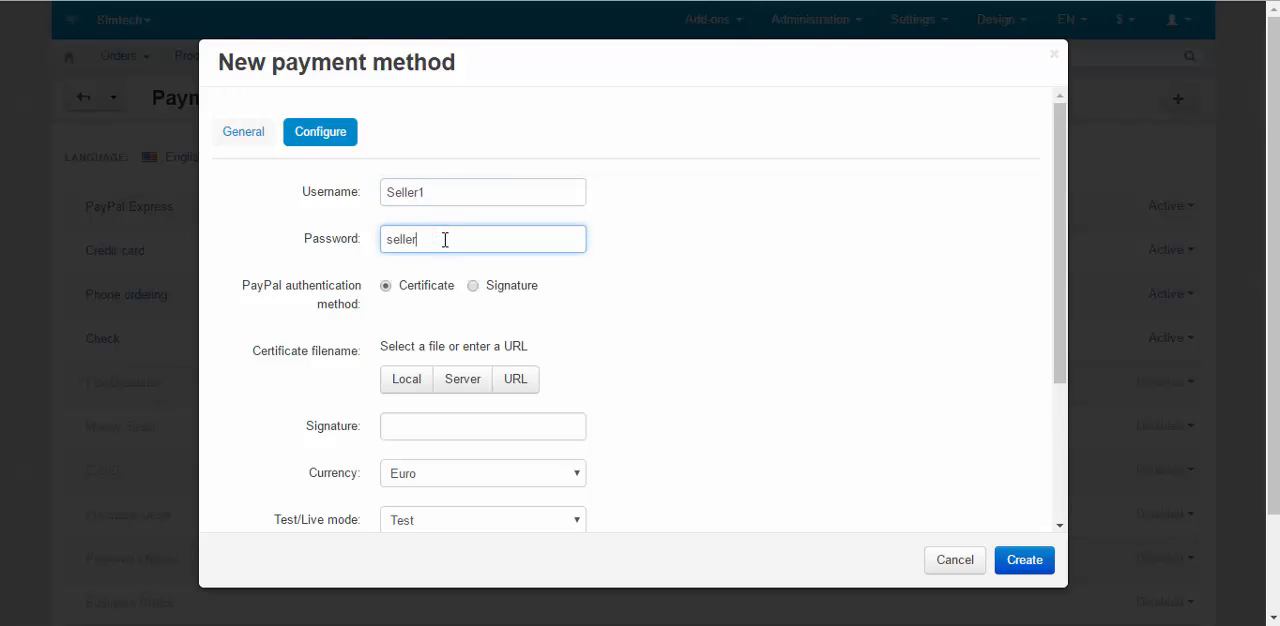
{"action": "type", "text": "1"}
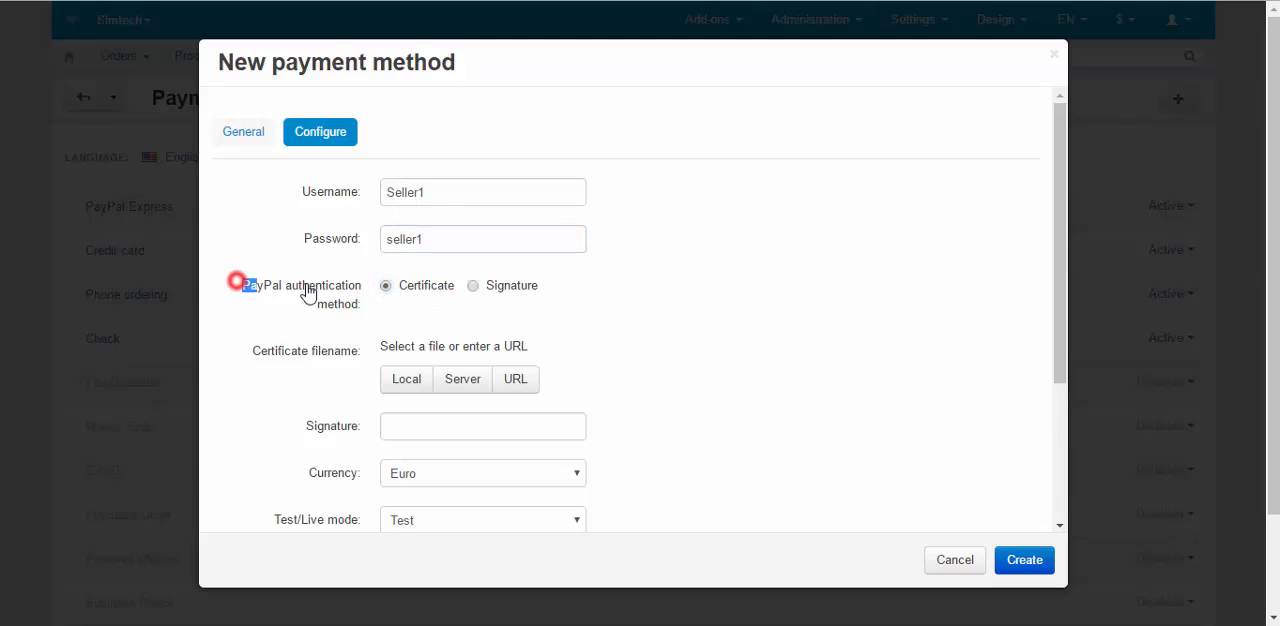
{"action": "double_click", "coordinate": [302, 294]}
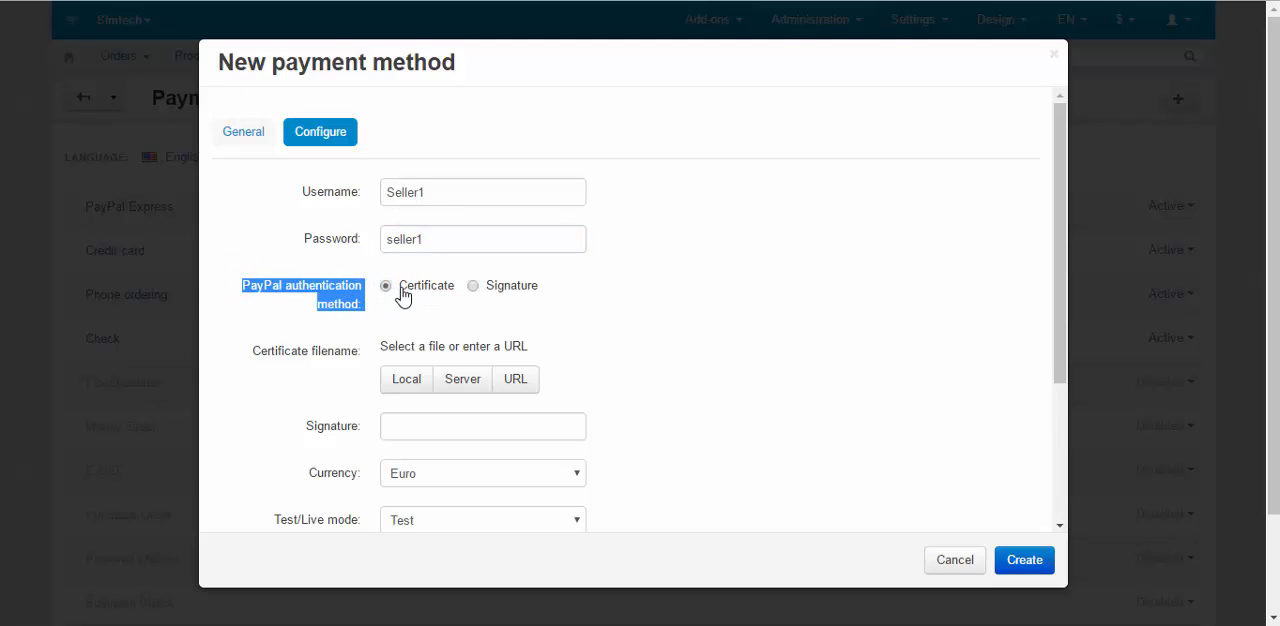
Step: Toggle authentication to Signature and back to Certificate, cancelling the local certificate browse
{"action": "left_click", "coordinate": [473, 285]}
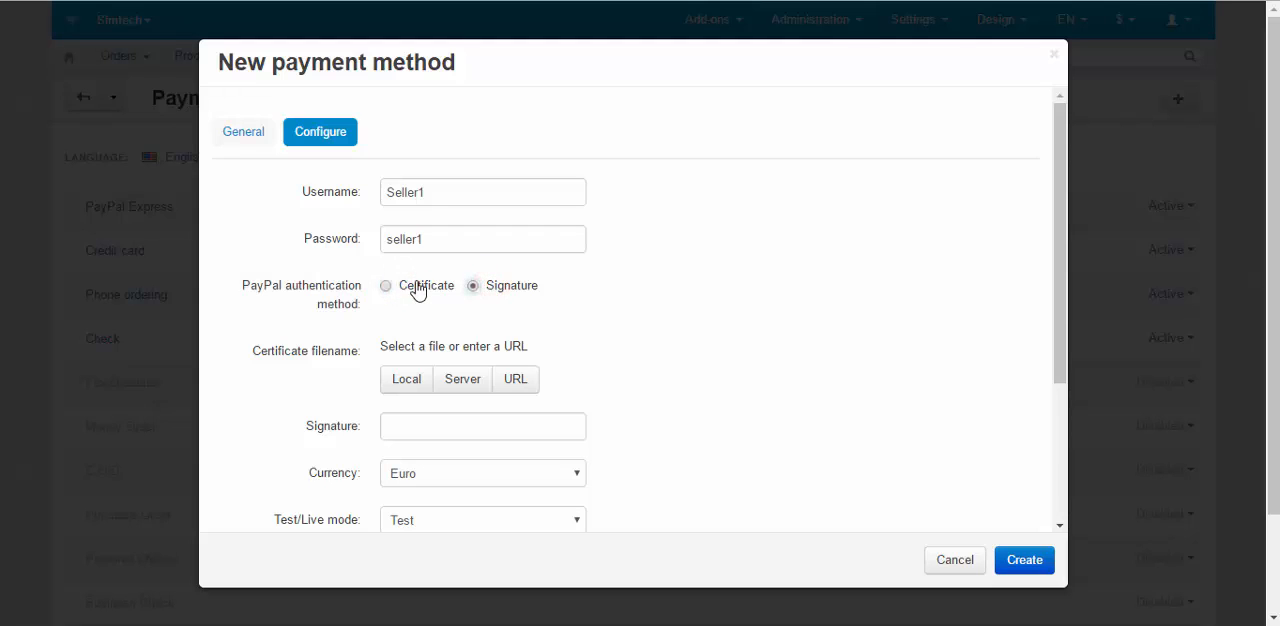
{"action": "left_click", "coordinate": [386, 285]}
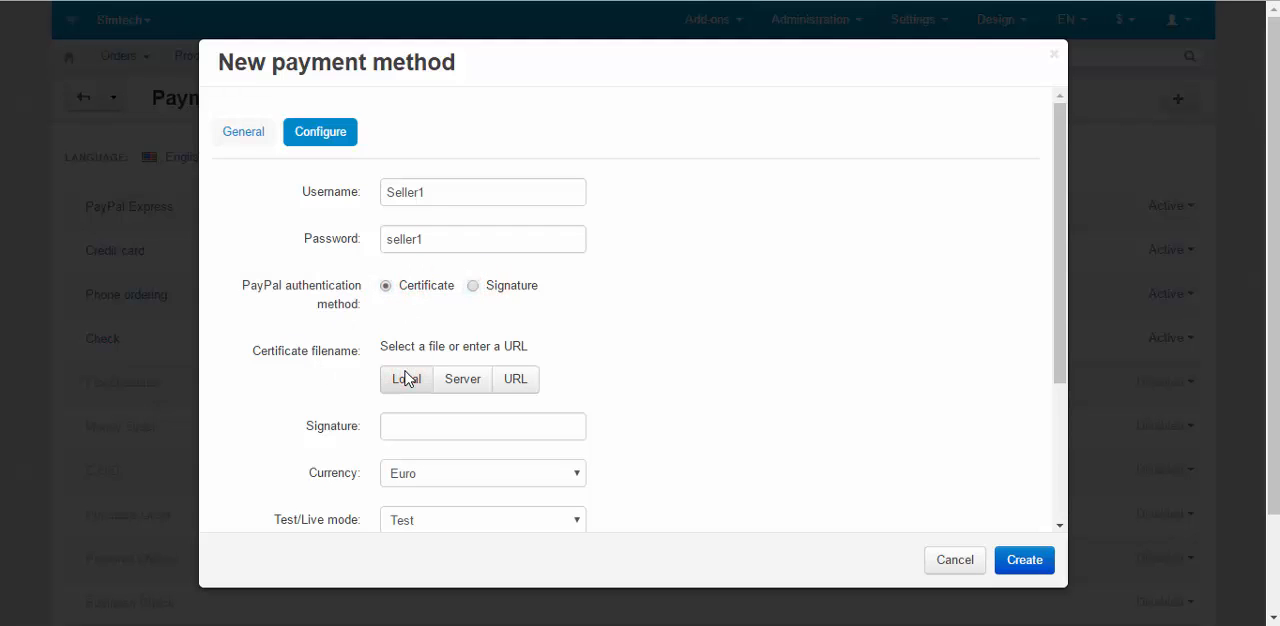
{"action": "left_click", "coordinate": [405, 378]}
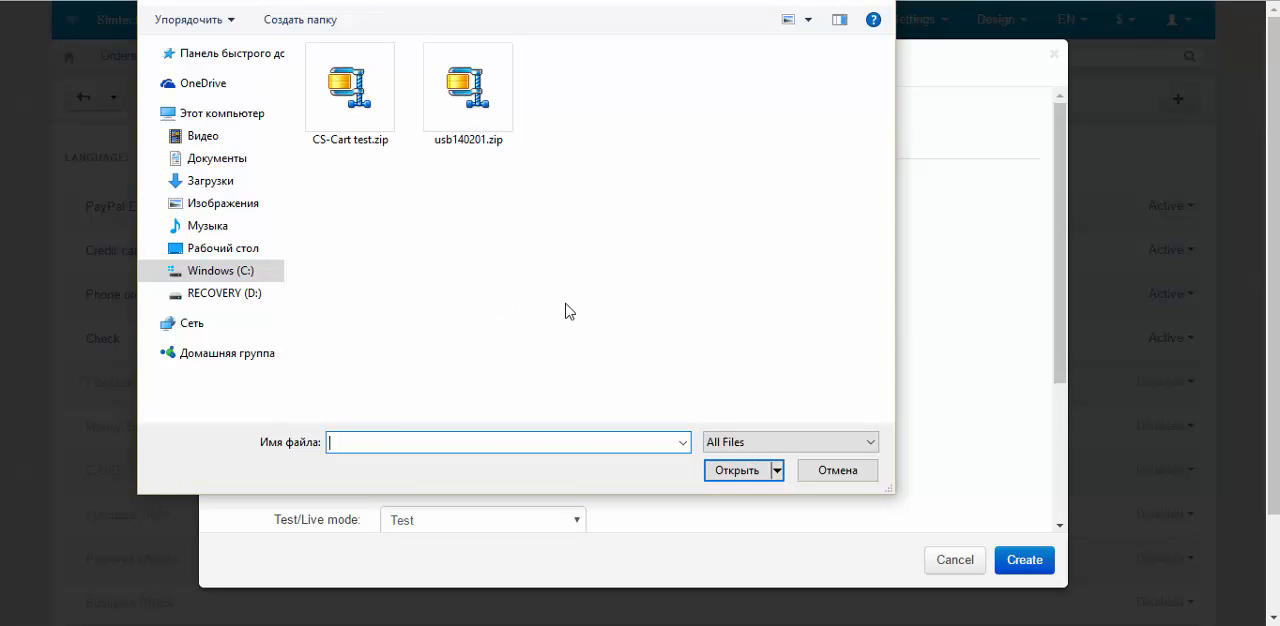
{"action": "left_click", "coordinate": [837, 470]}
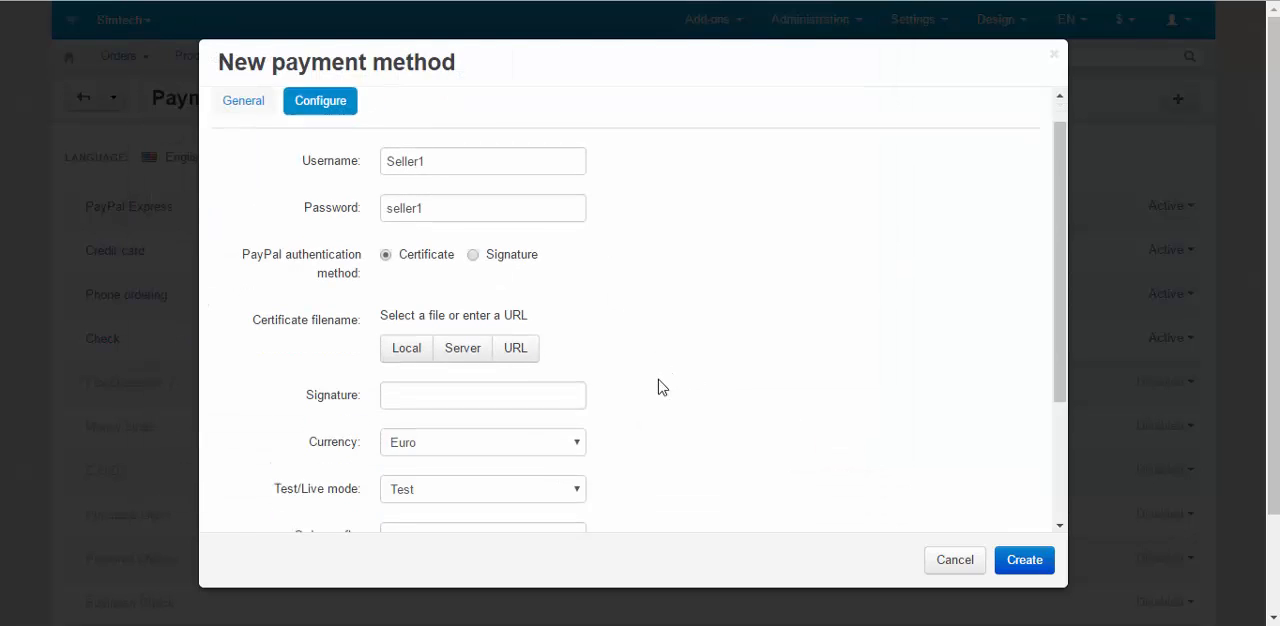
Step: Set currency to US Dollar, mode to Live, and order prefix to CS
{"action": "scroll", "scroll_direction": "down", "scroll_amount": 3}
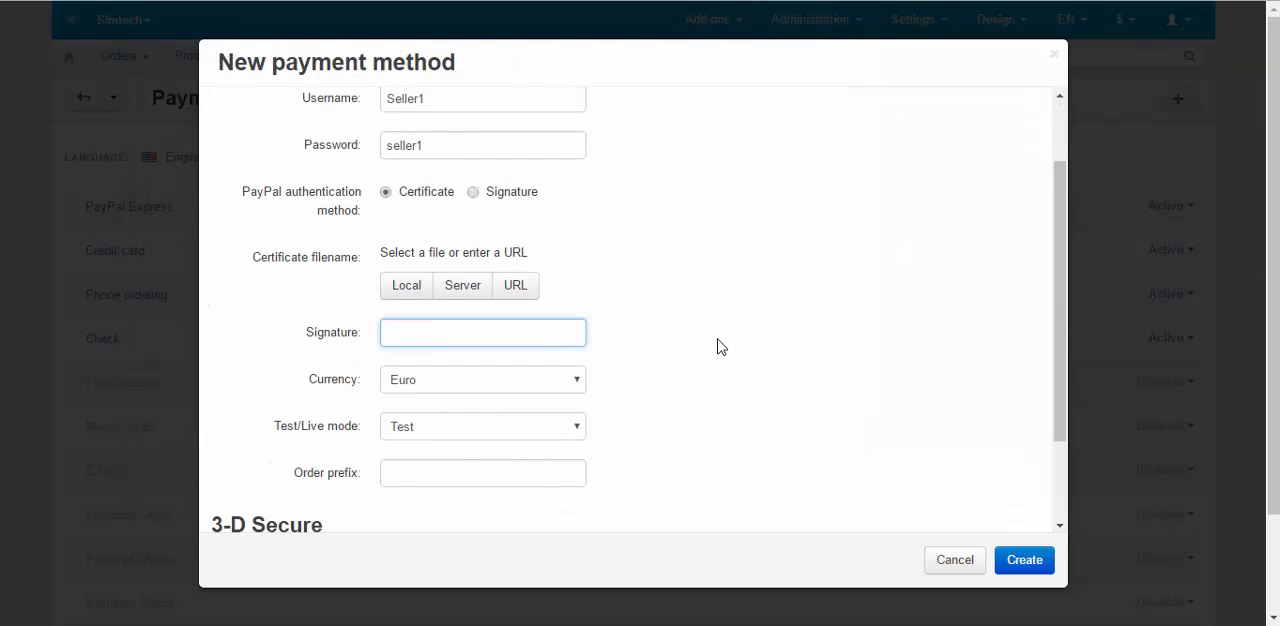
{"action": "left_click", "coordinate": [483, 257]}
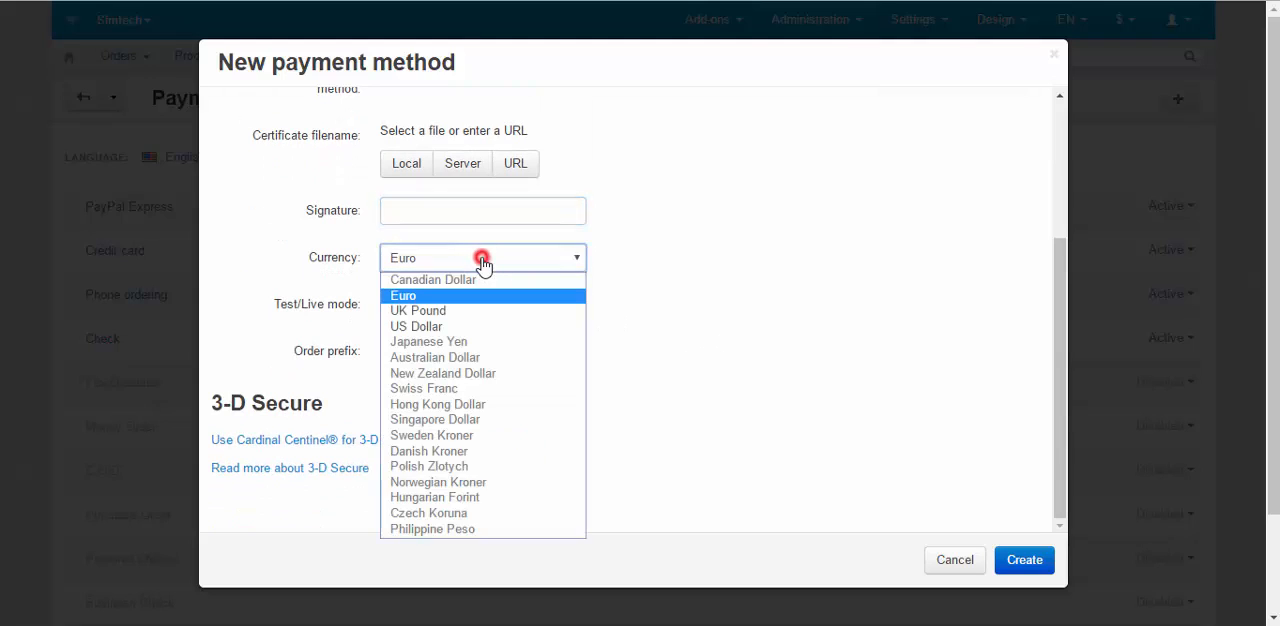
{"action": "left_click", "coordinate": [416, 326]}
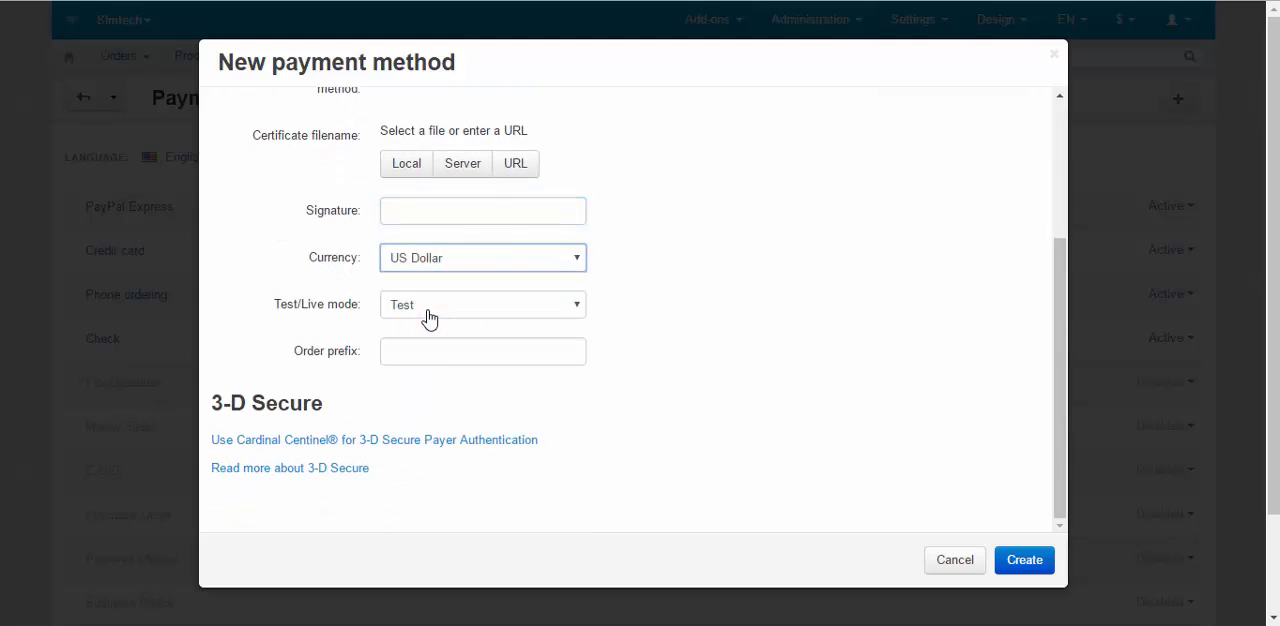
{"action": "left_click", "coordinate": [482, 304]}
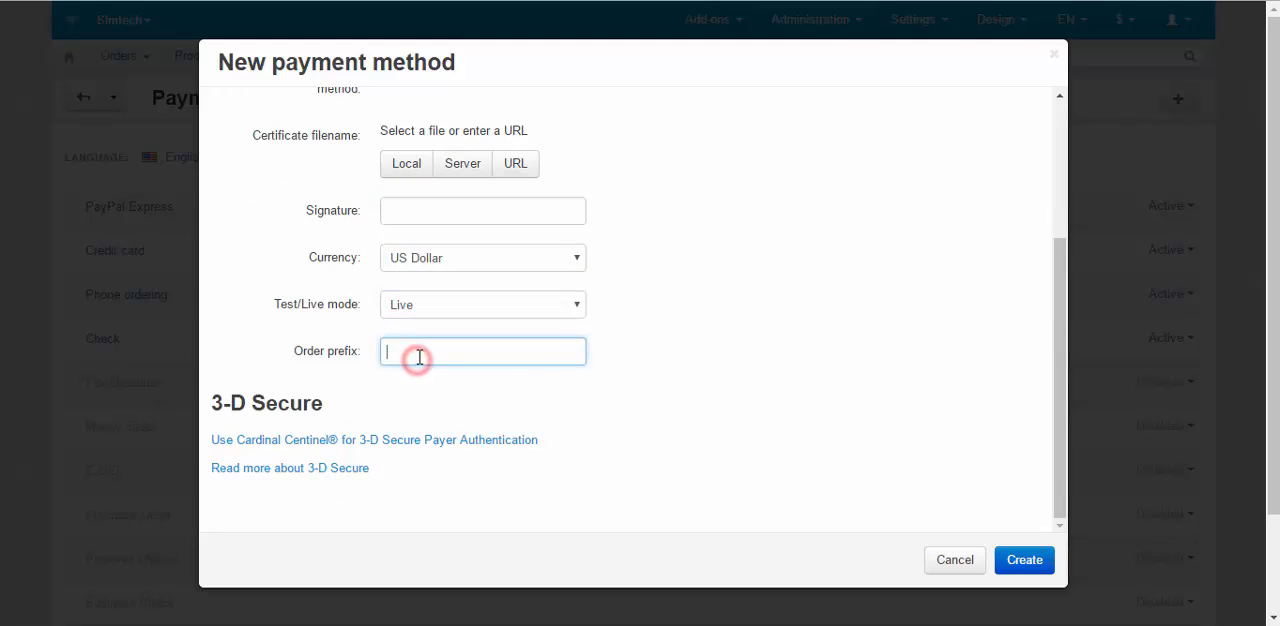
{"action": "type", "text": "CS"}
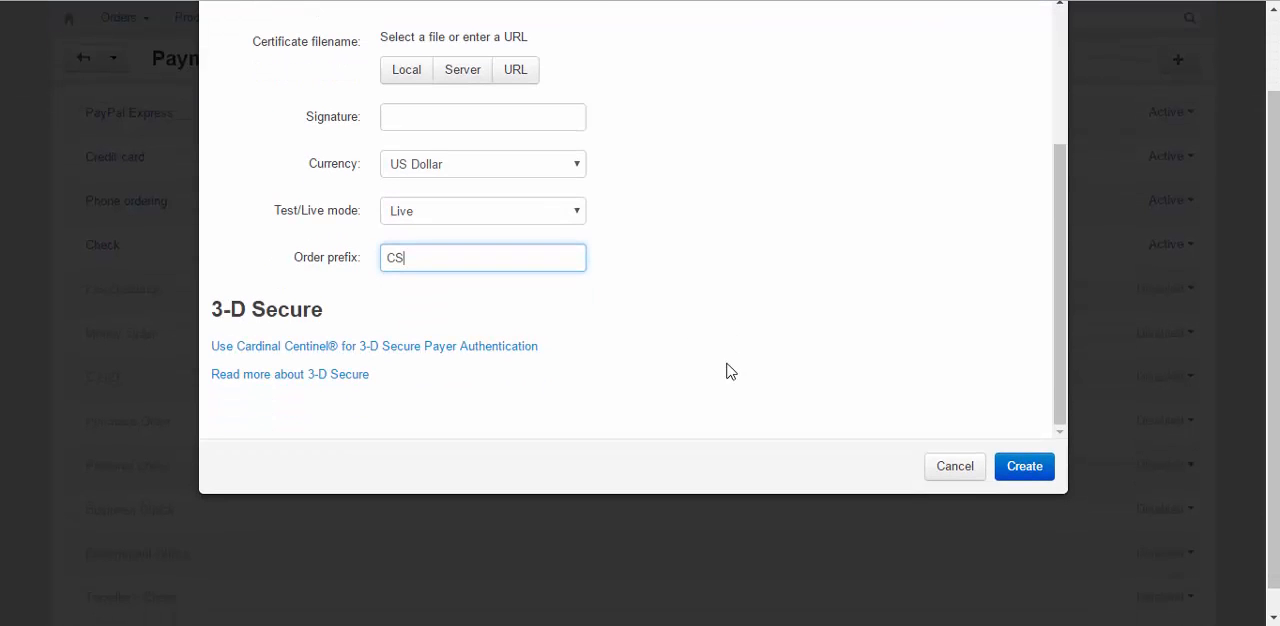
{"action": "mouse_move", "coordinate": [371, 346]}
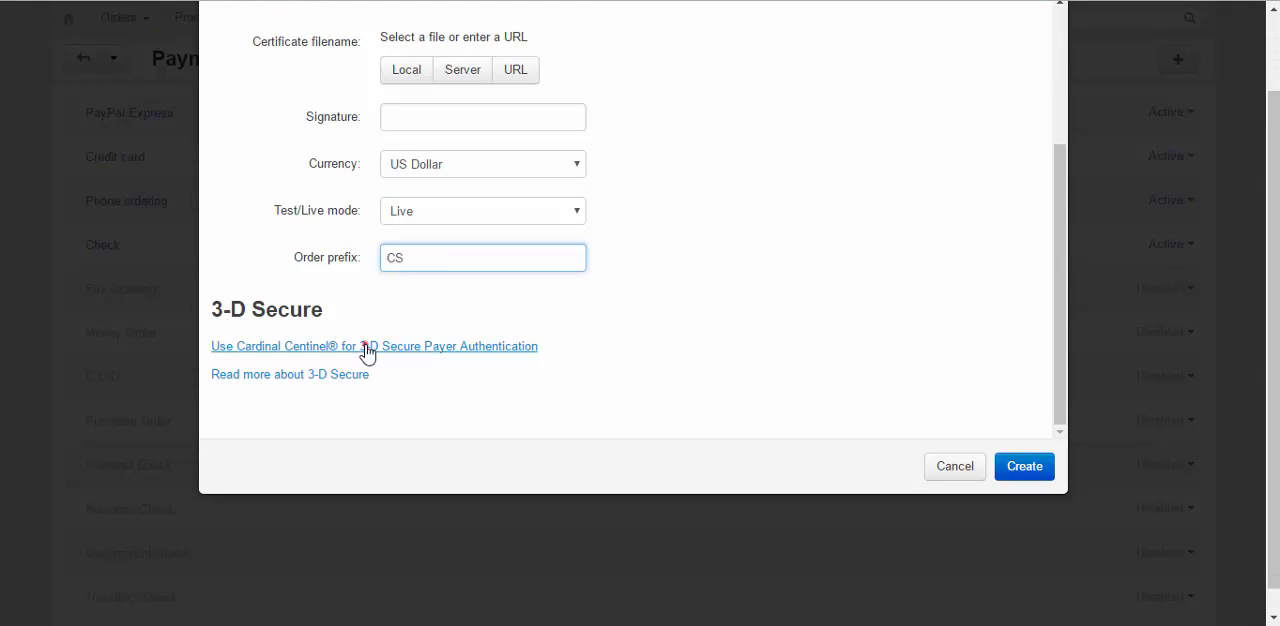
{"action": "left_click", "coordinate": [373, 345]}
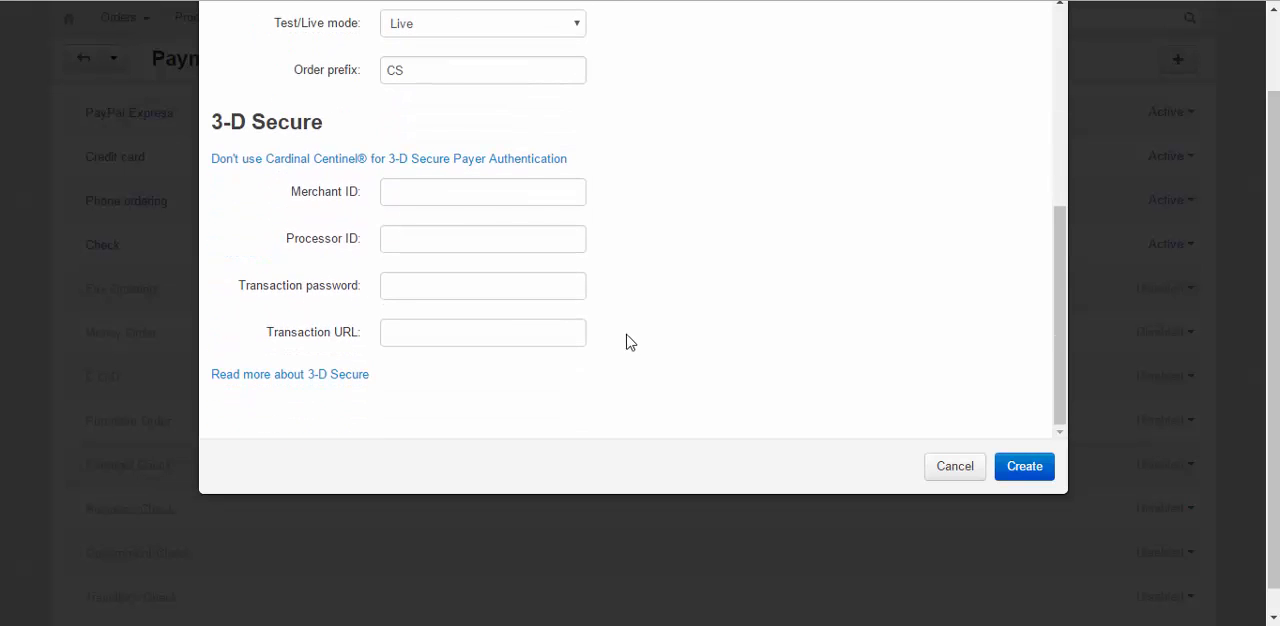
{"action": "left_click", "coordinate": [482, 191]}
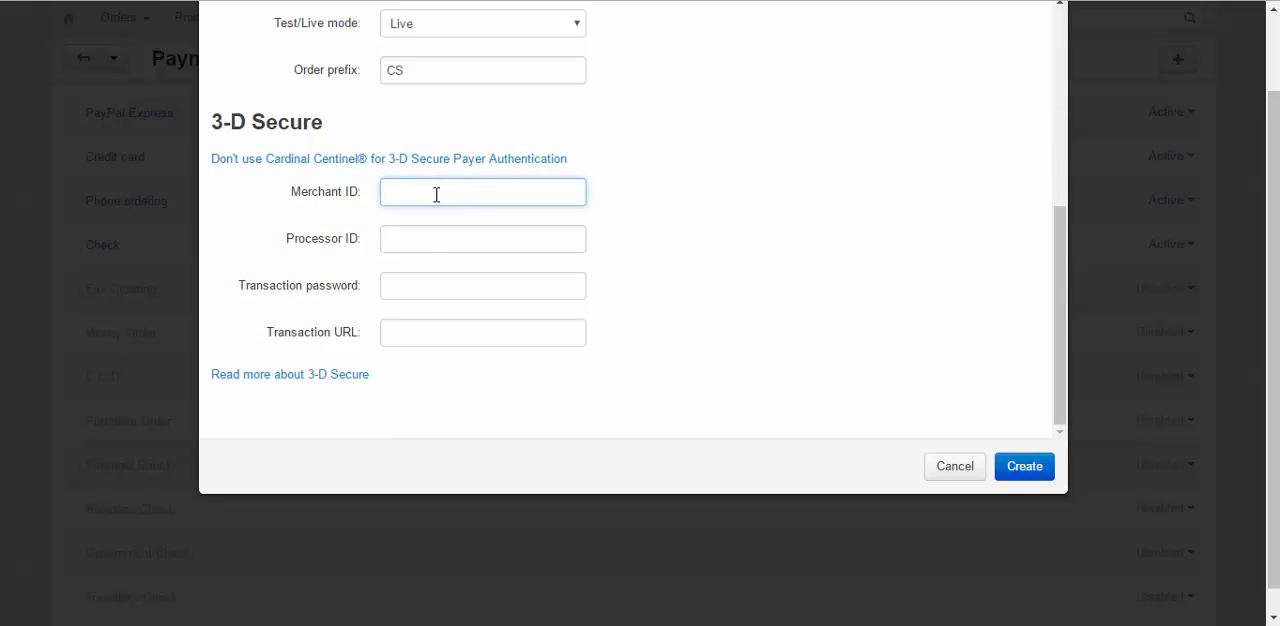
{"action": "left_click", "coordinate": [482, 238]}
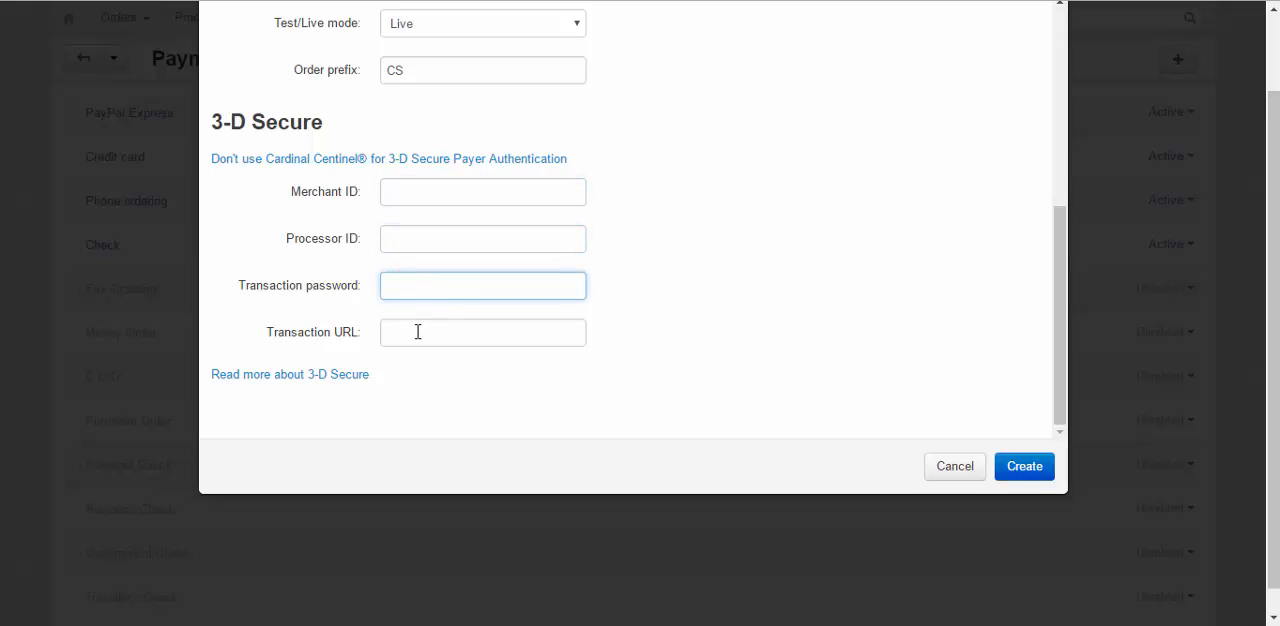
{"action": "left_click", "coordinate": [482, 332]}
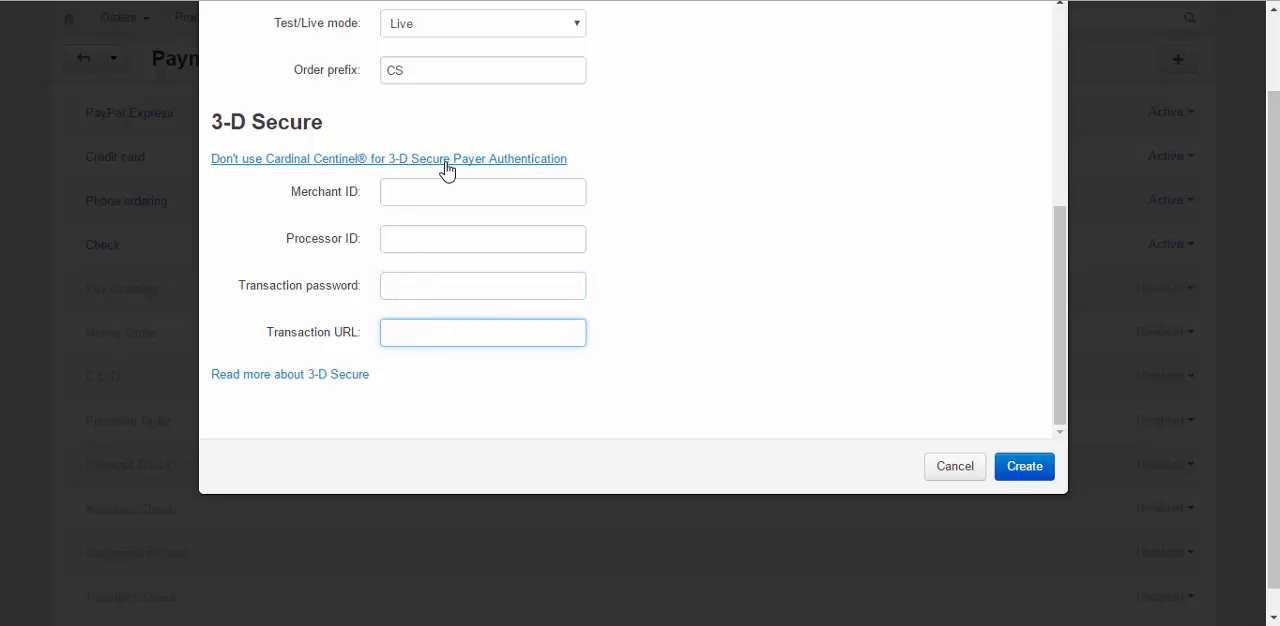
{"action": "left_click", "coordinate": [388, 158]}
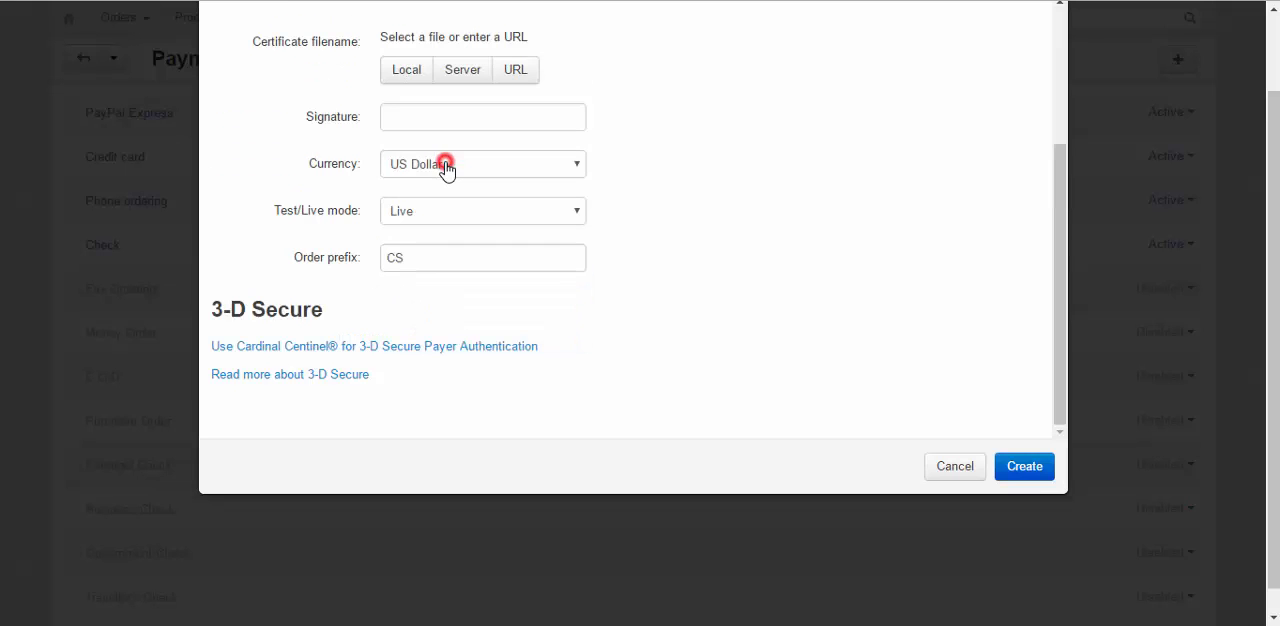
{"action": "mouse_move", "coordinate": [350, 374]}
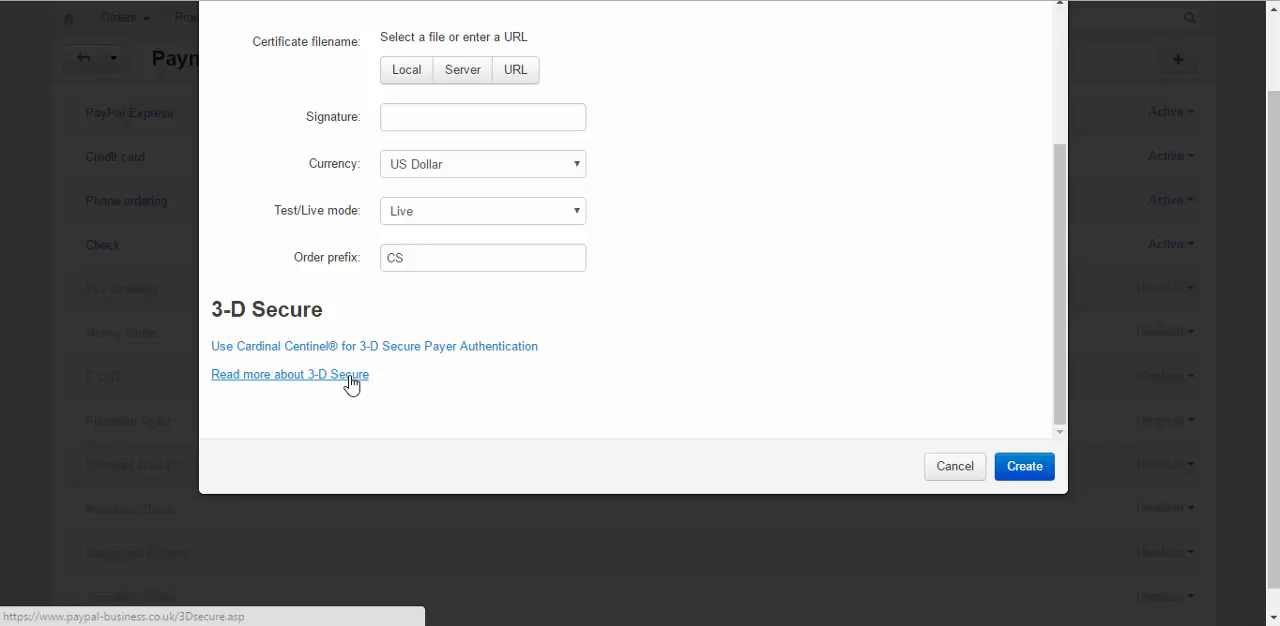
{"action": "mouse_move", "coordinate": [990, 460]}
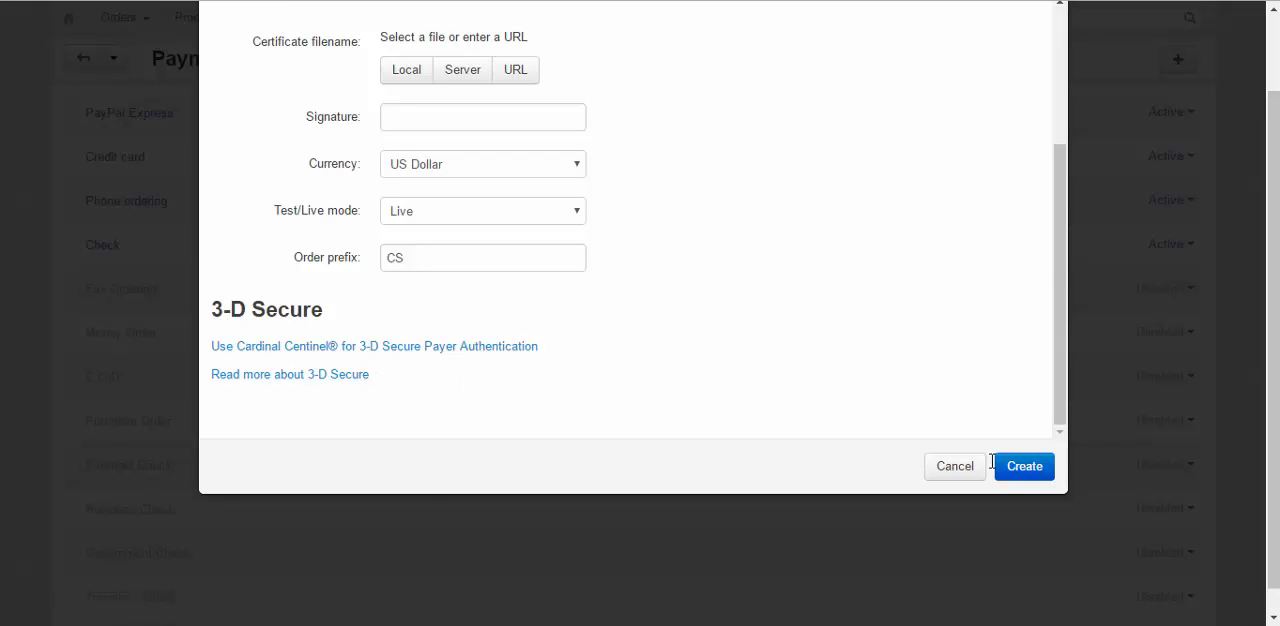
Step: Create the PayPal Pro payment method and dismiss the changes-saved notice
{"action": "left_click", "coordinate": [1023, 466]}
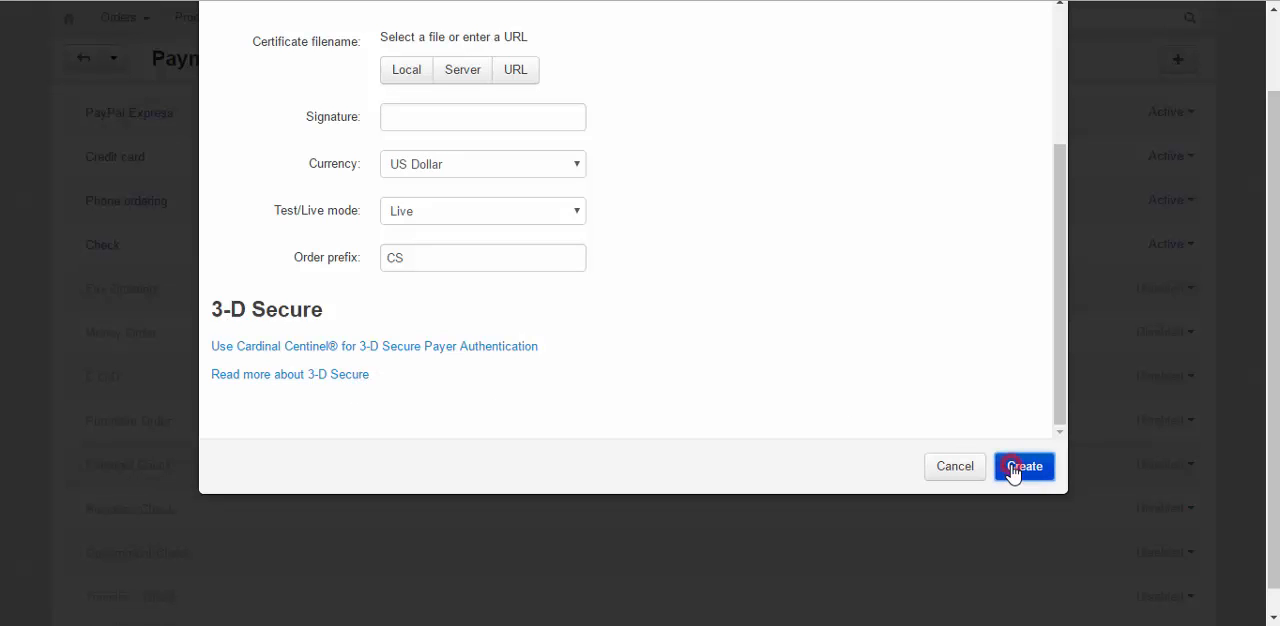
{"action": "left_click", "coordinate": [1023, 466]}
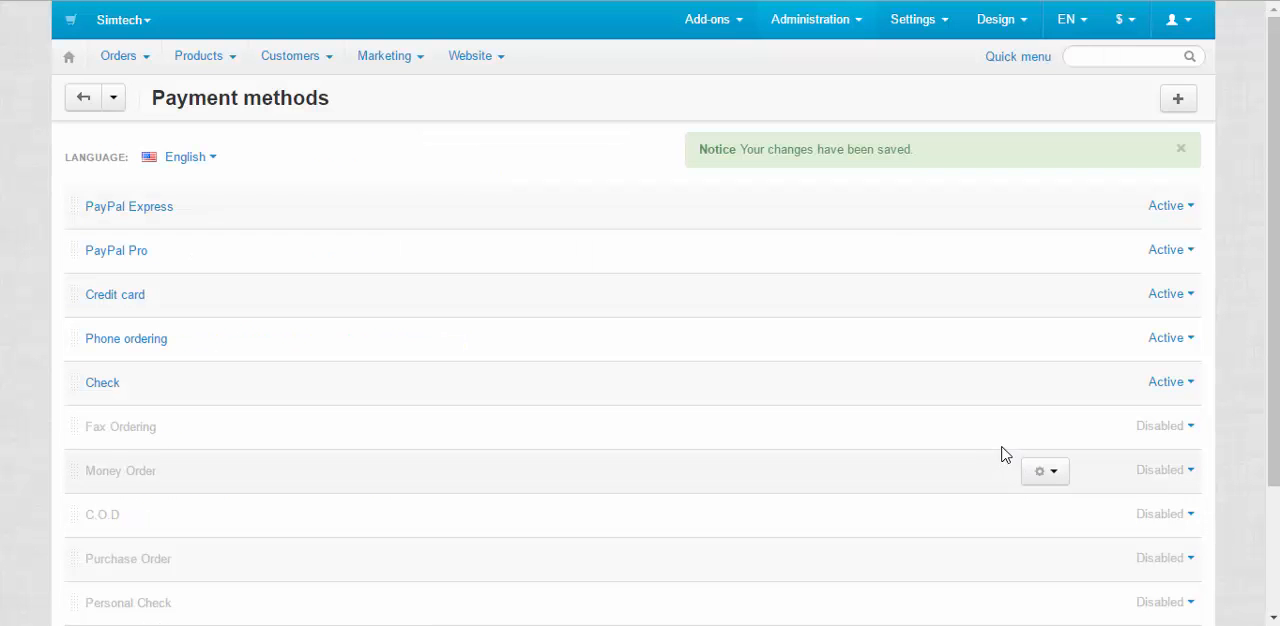
{"action": "left_click", "coordinate": [1181, 148]}
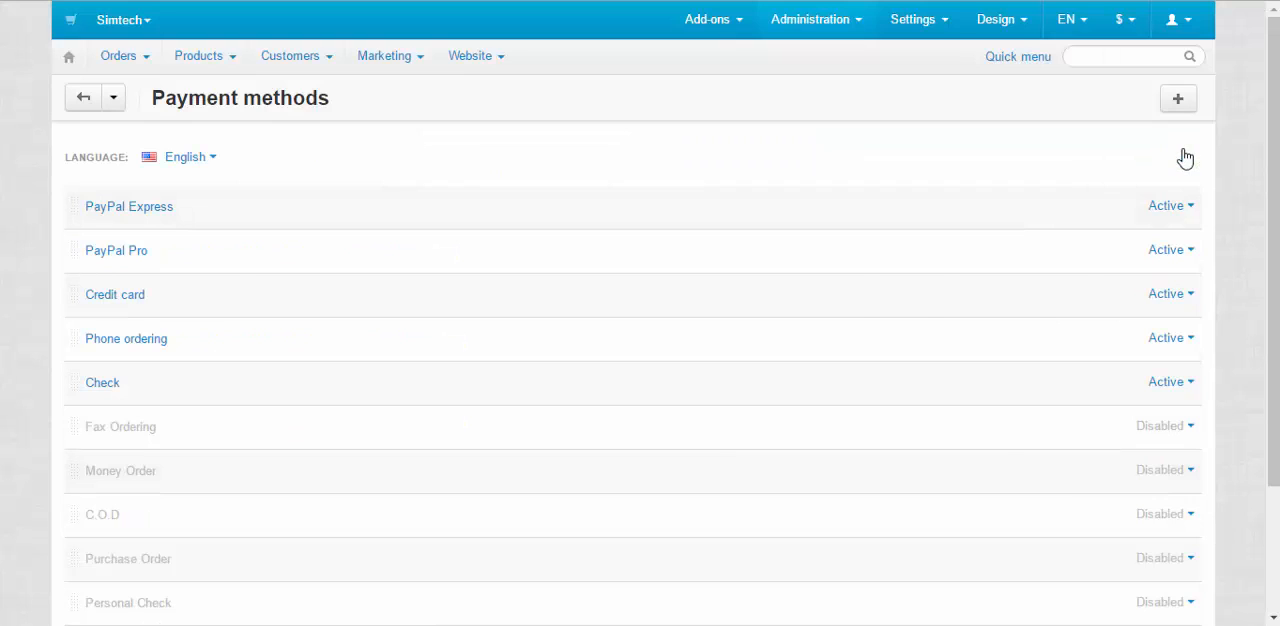